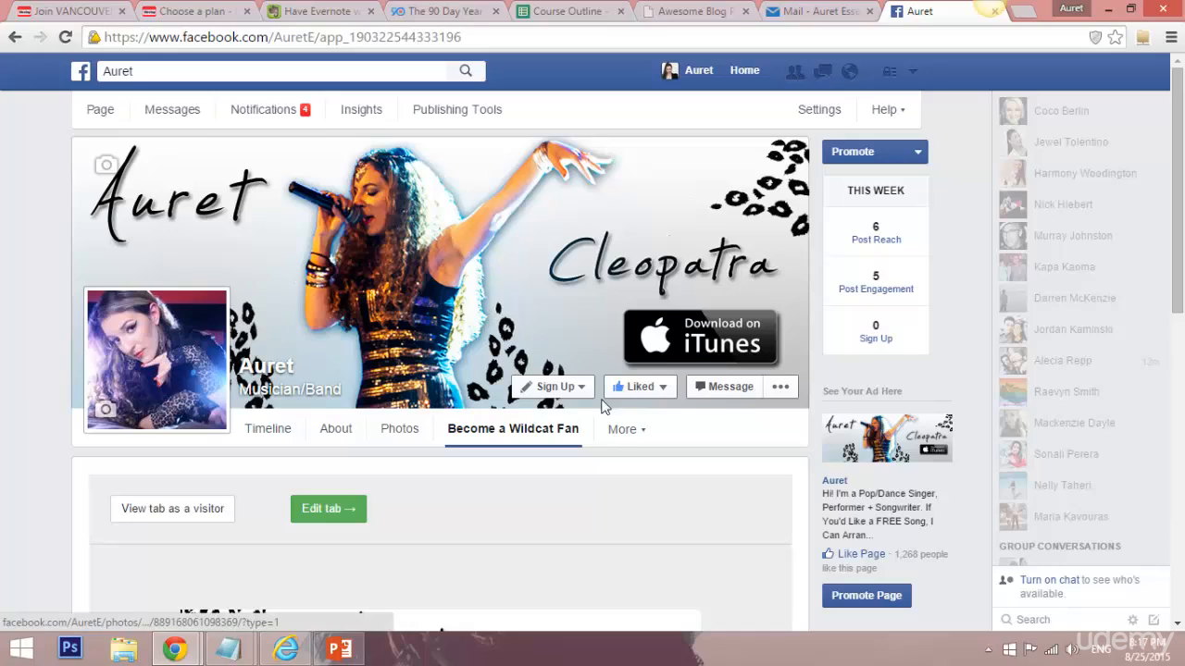
mouse_move(400, 429)
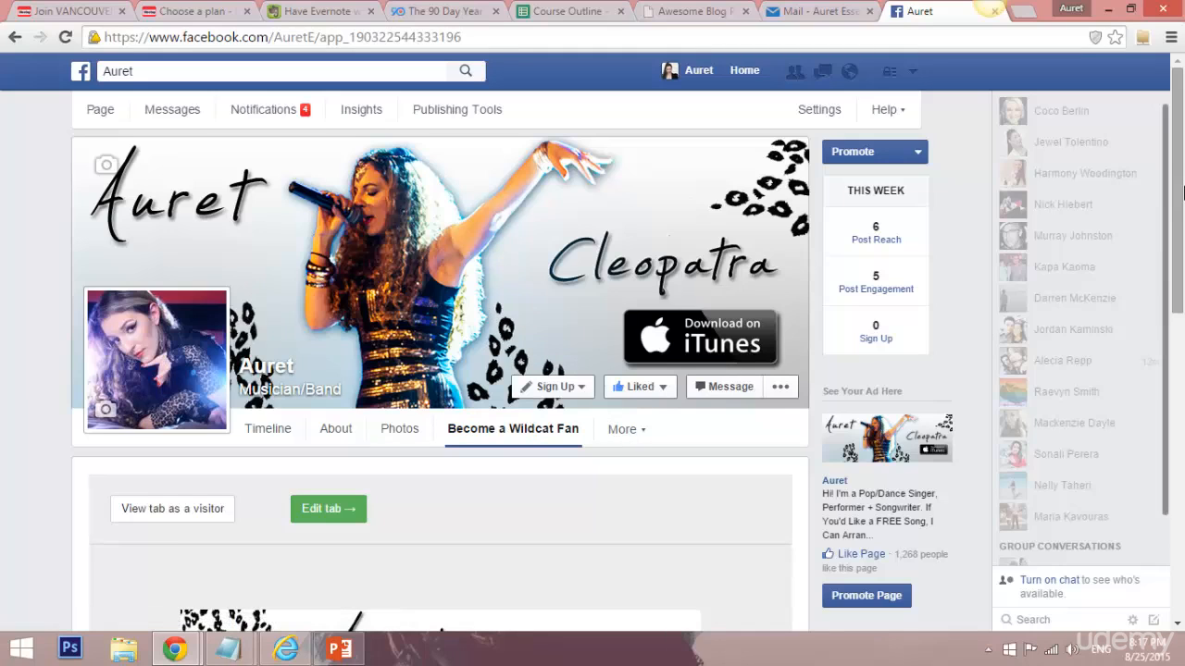
Step: From the account-name menu, go to Account and then its Integrations page listing the directory and Mandrill
scroll(down, 3)
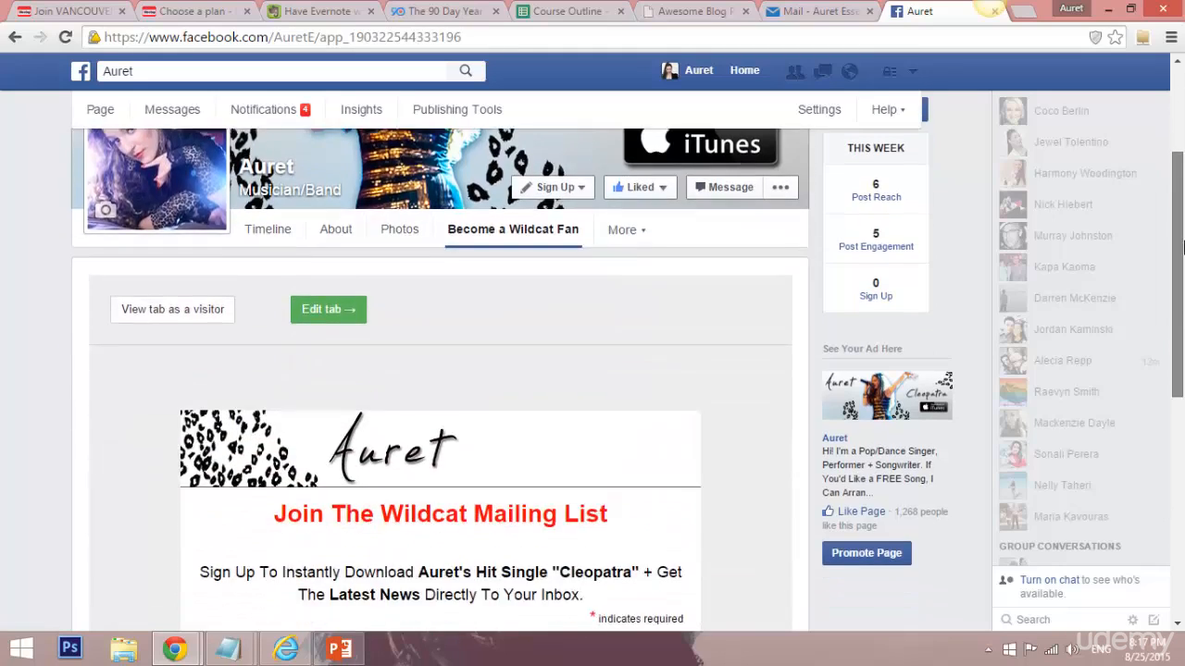
scroll(down, 3)
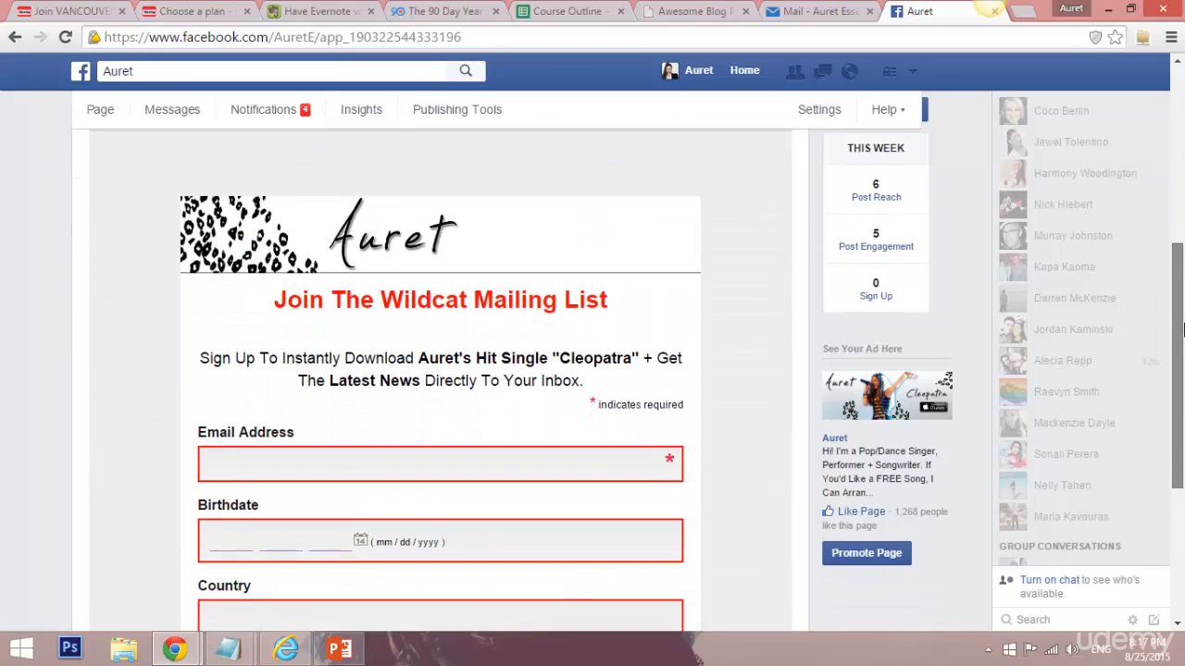
scroll(down, 3)
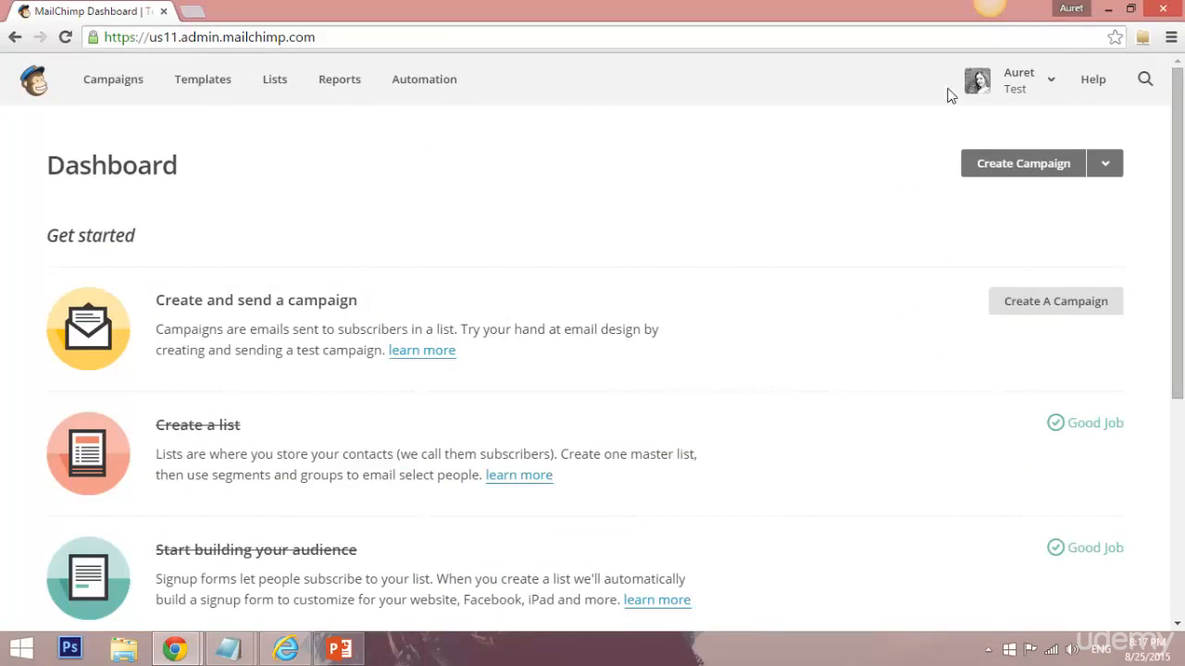
click(1018, 80)
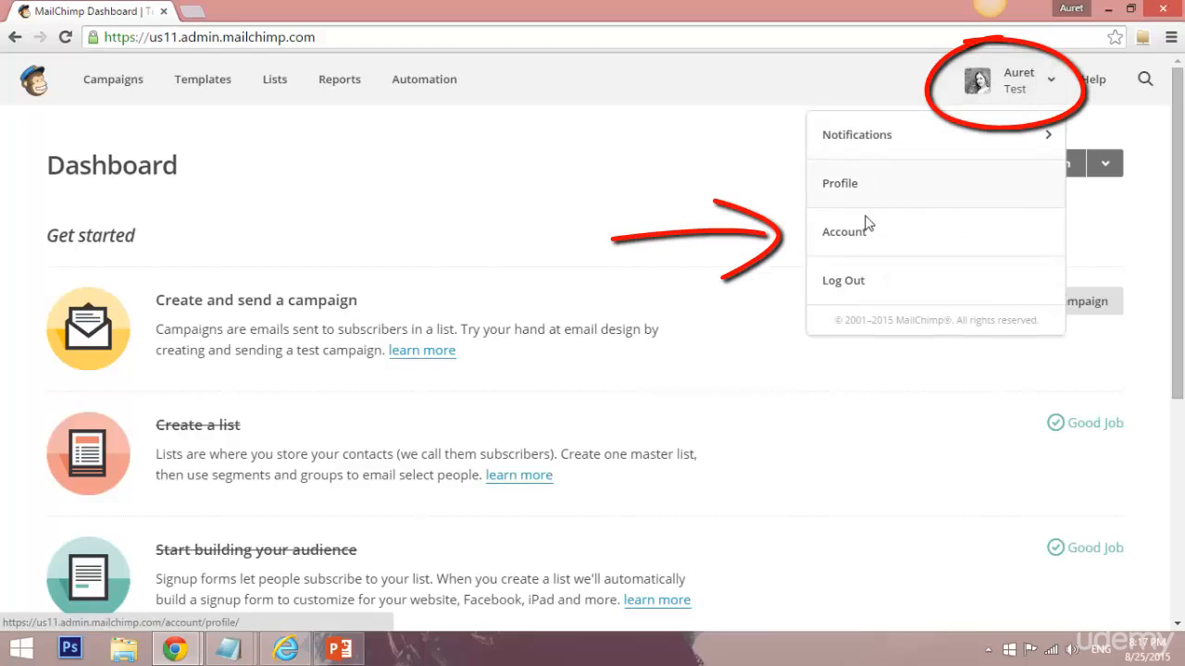
click(845, 231)
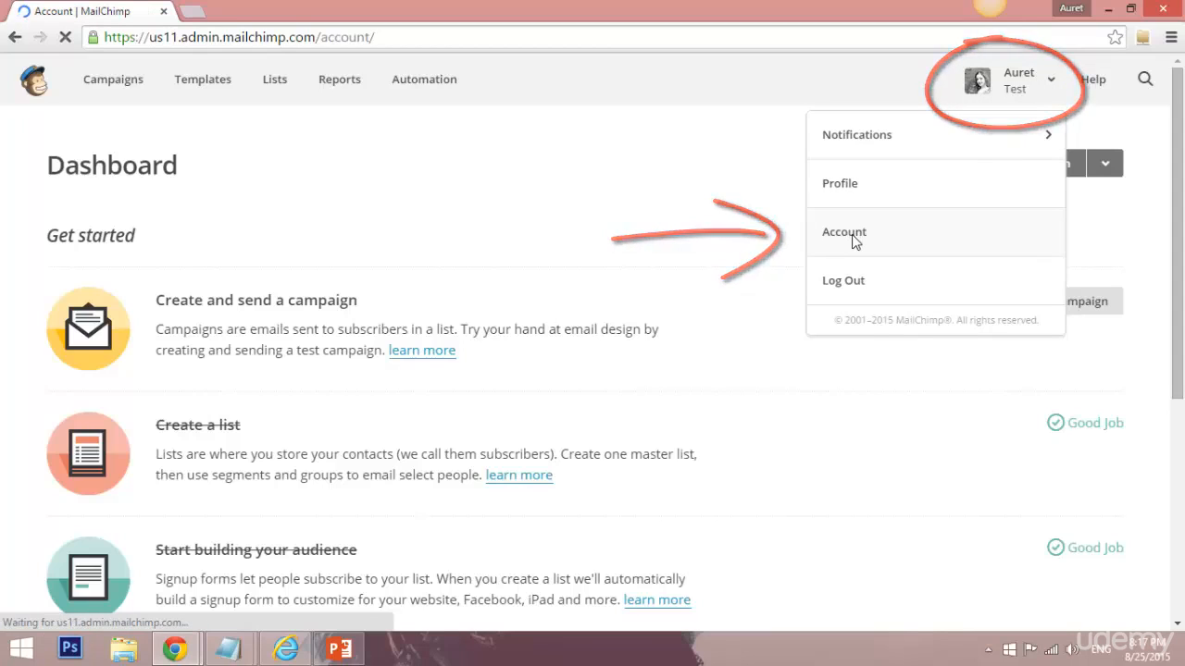
click(844, 231)
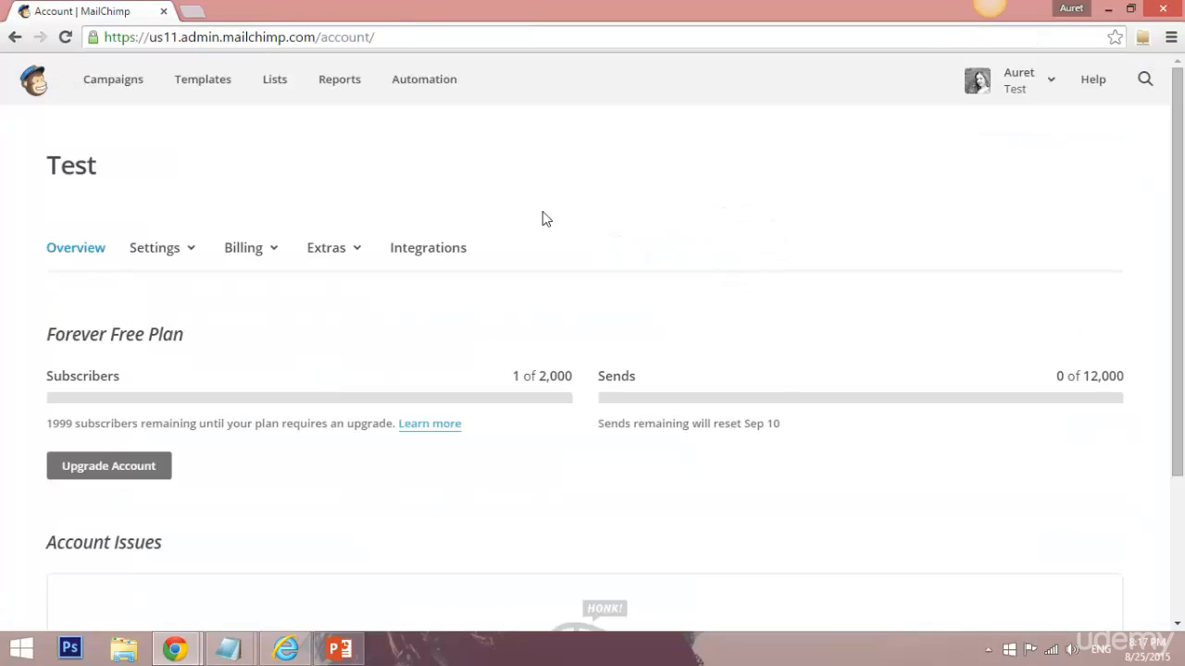
click(428, 248)
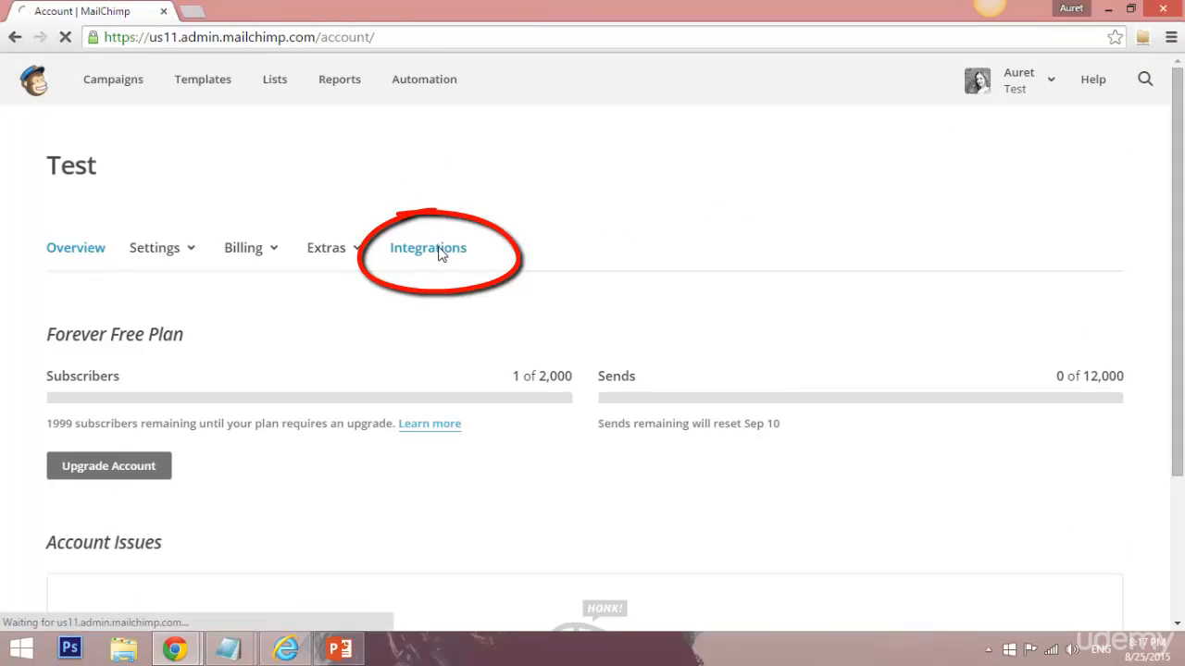
click(428, 248)
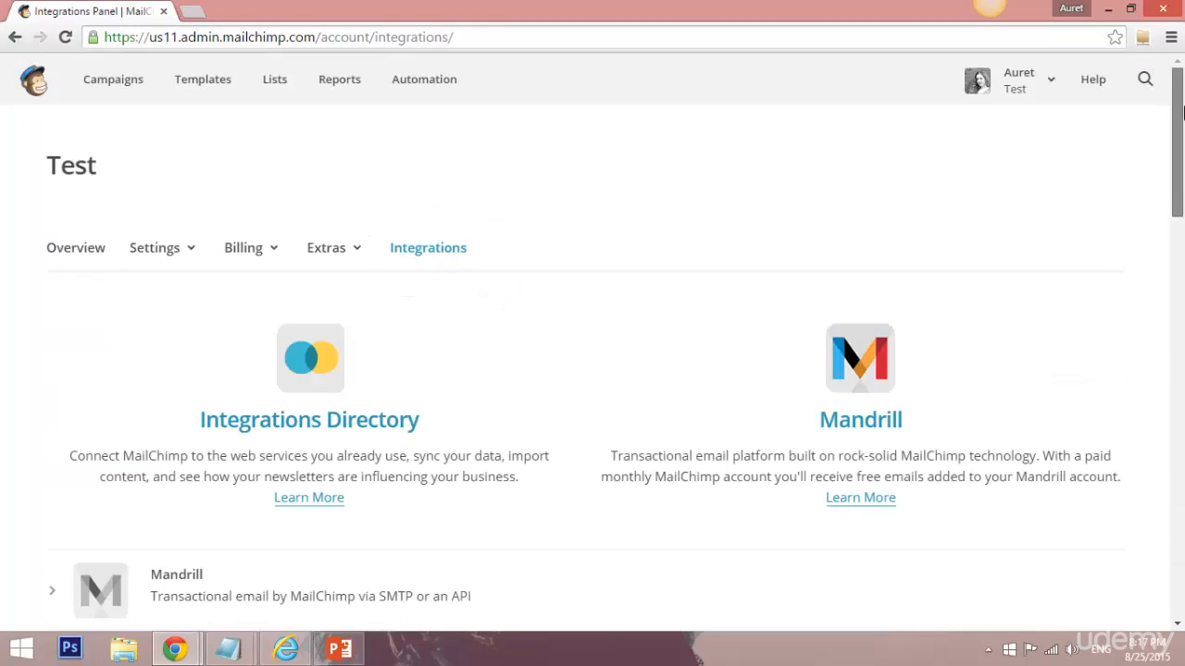
scroll(down, 3)
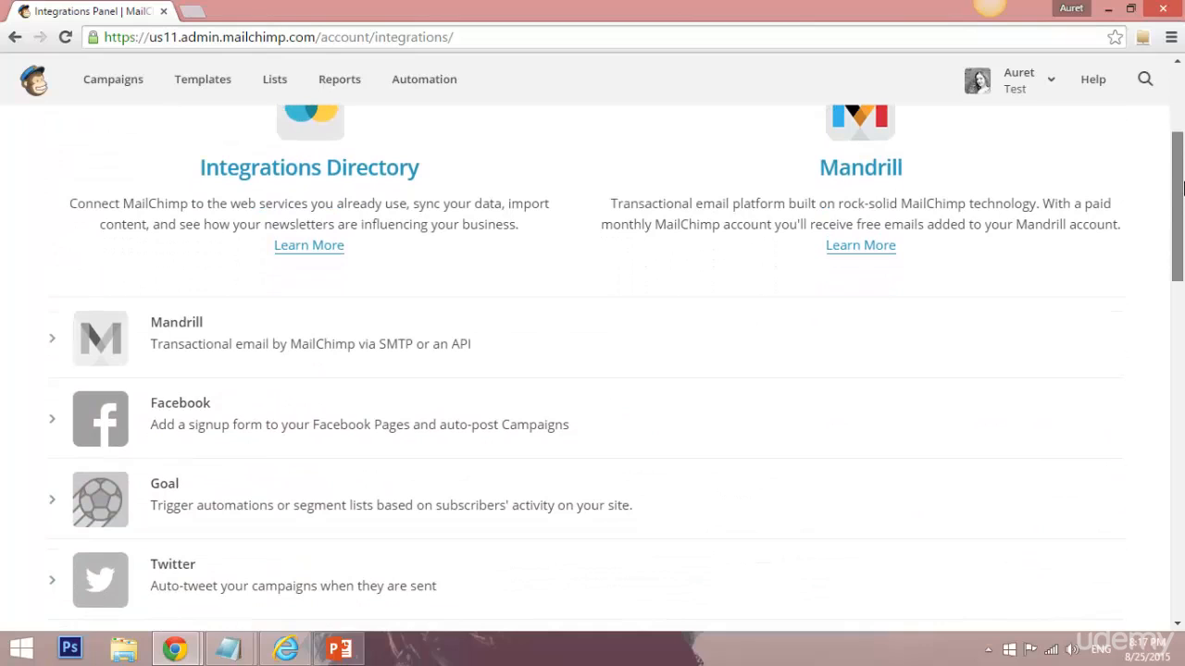
scroll(down, 3)
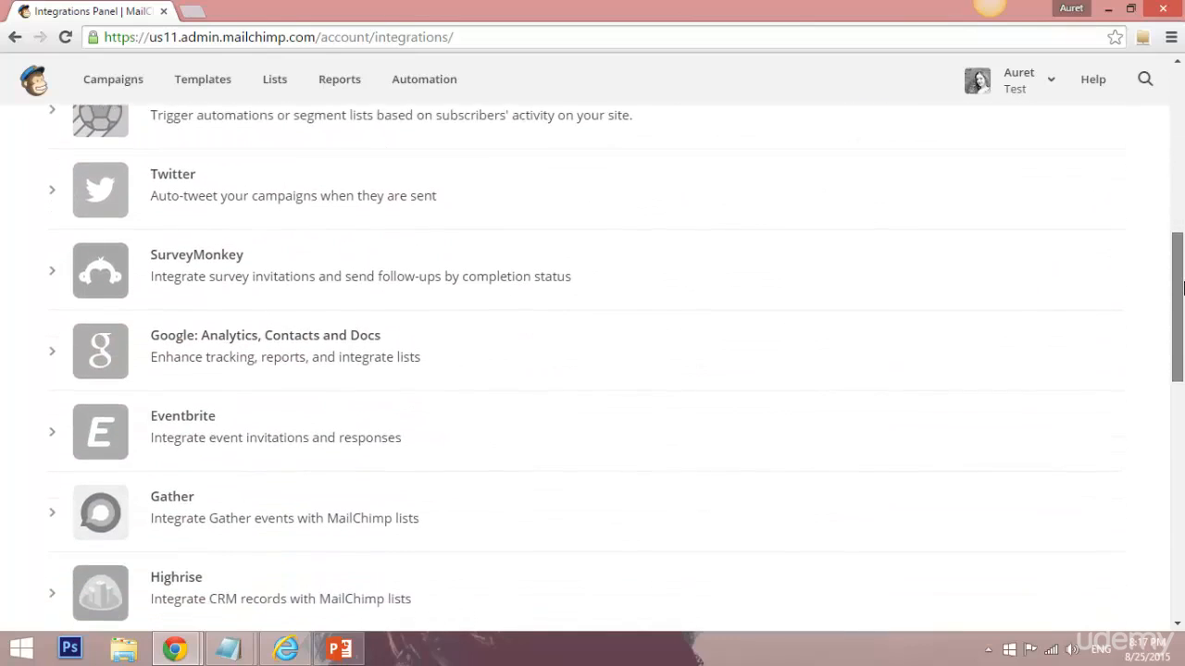
scroll(down, 3)
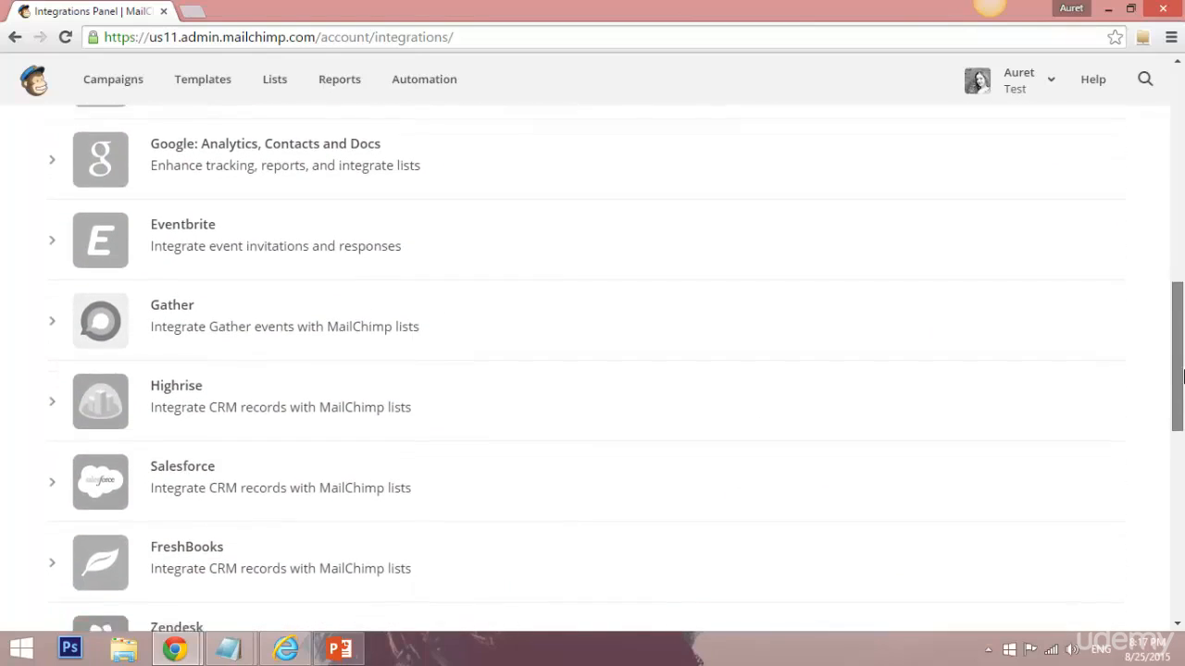
scroll(down, 3)
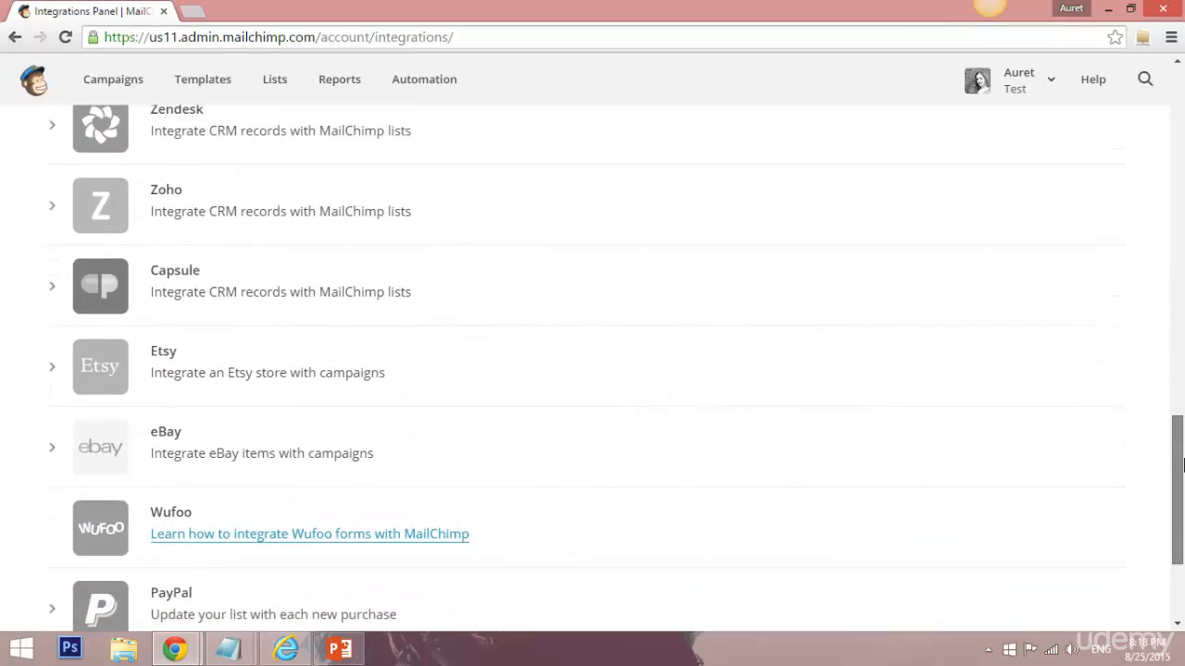
scroll(down, 3)
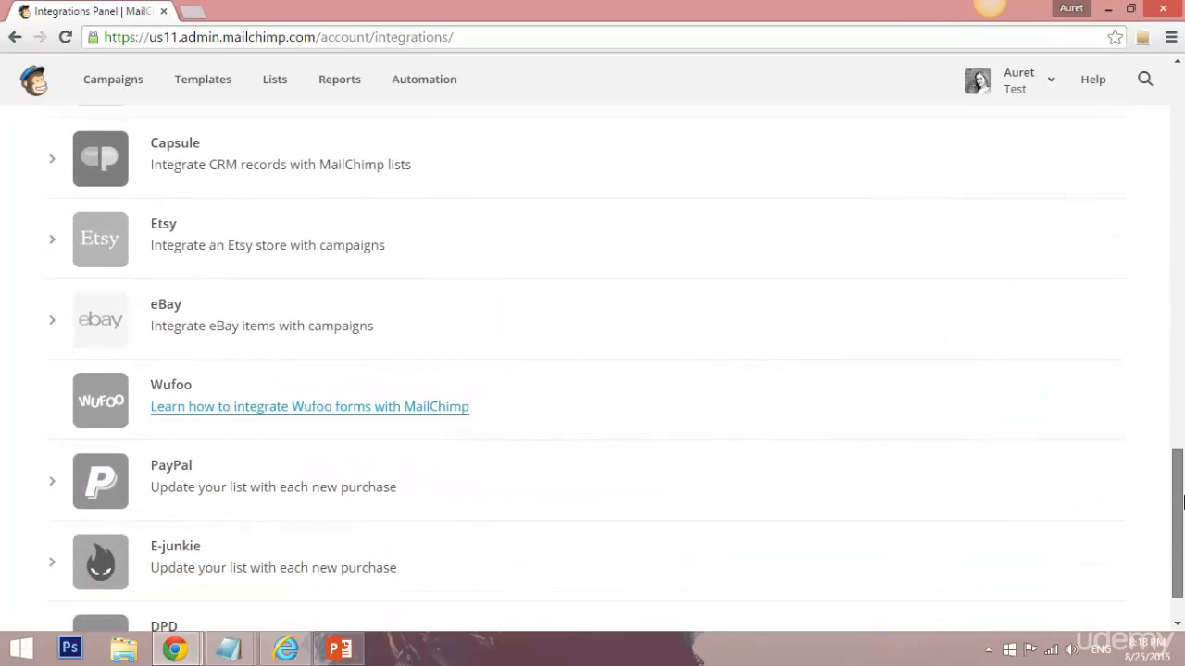
scroll(down, 3)
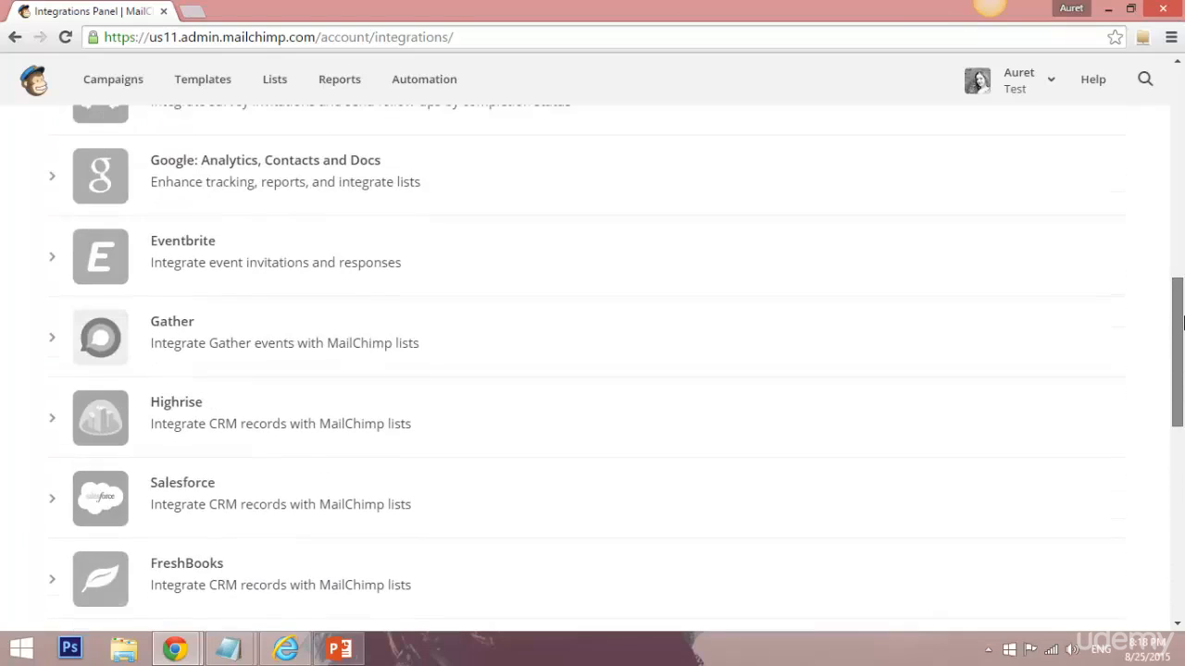
scroll(up, 3)
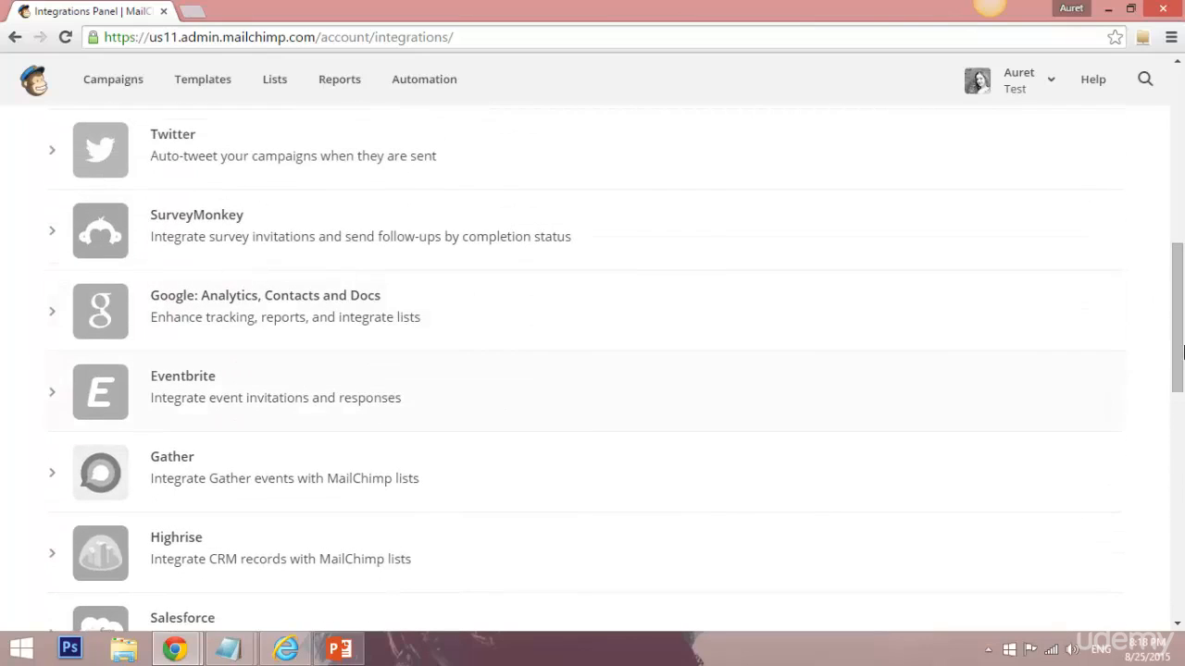
scroll(up, 3)
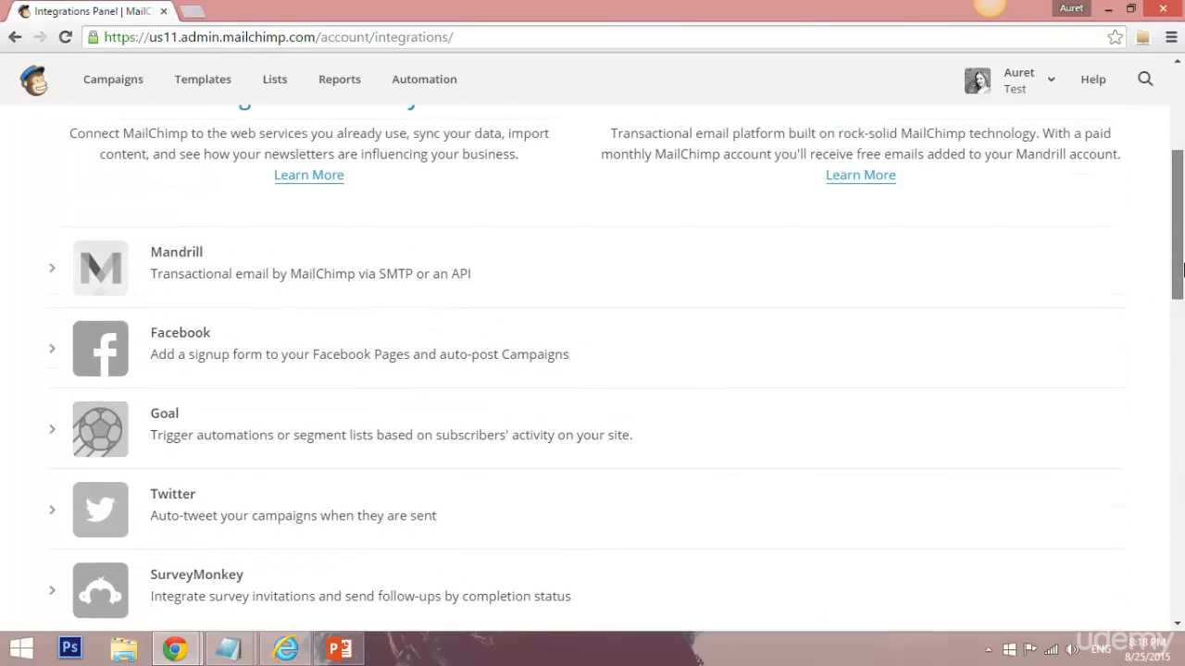
scroll(down, 3)
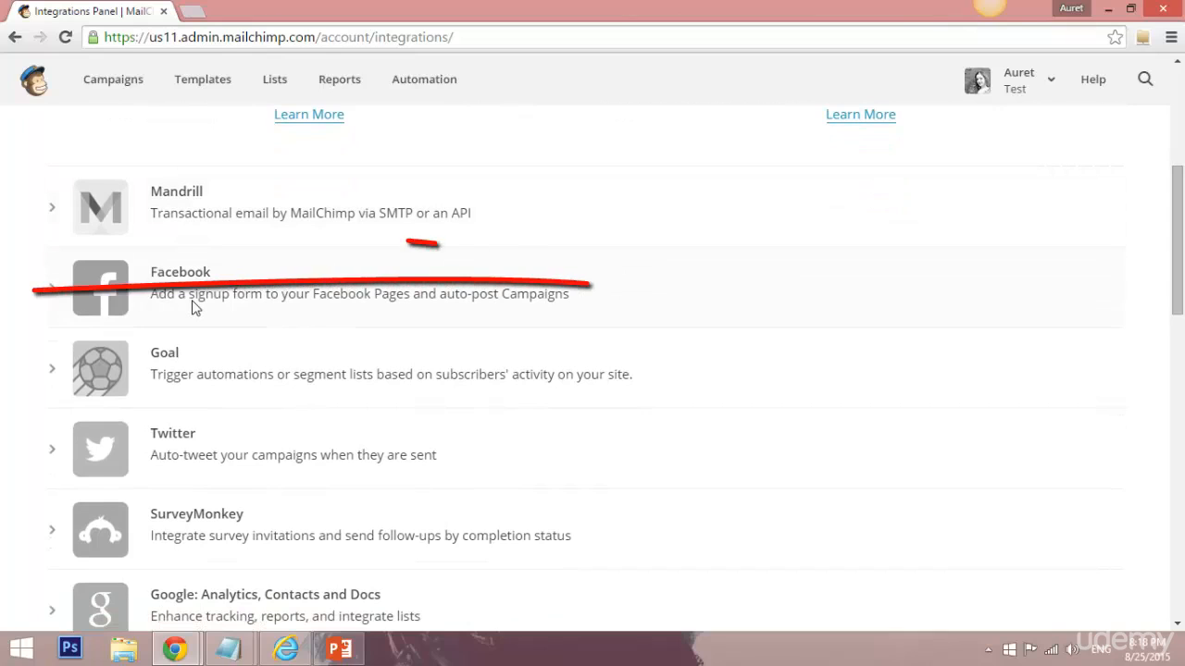
Step: Expand the Facebook integration row and start Log In to connect the Facebook account
click(180, 287)
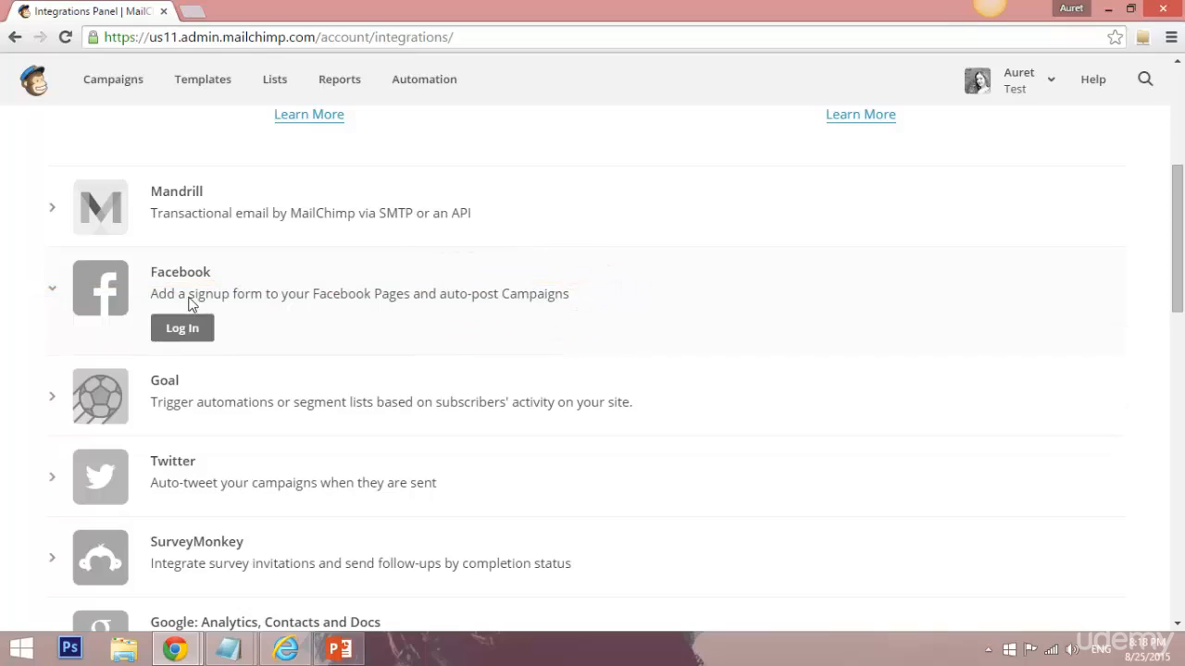
click(181, 328)
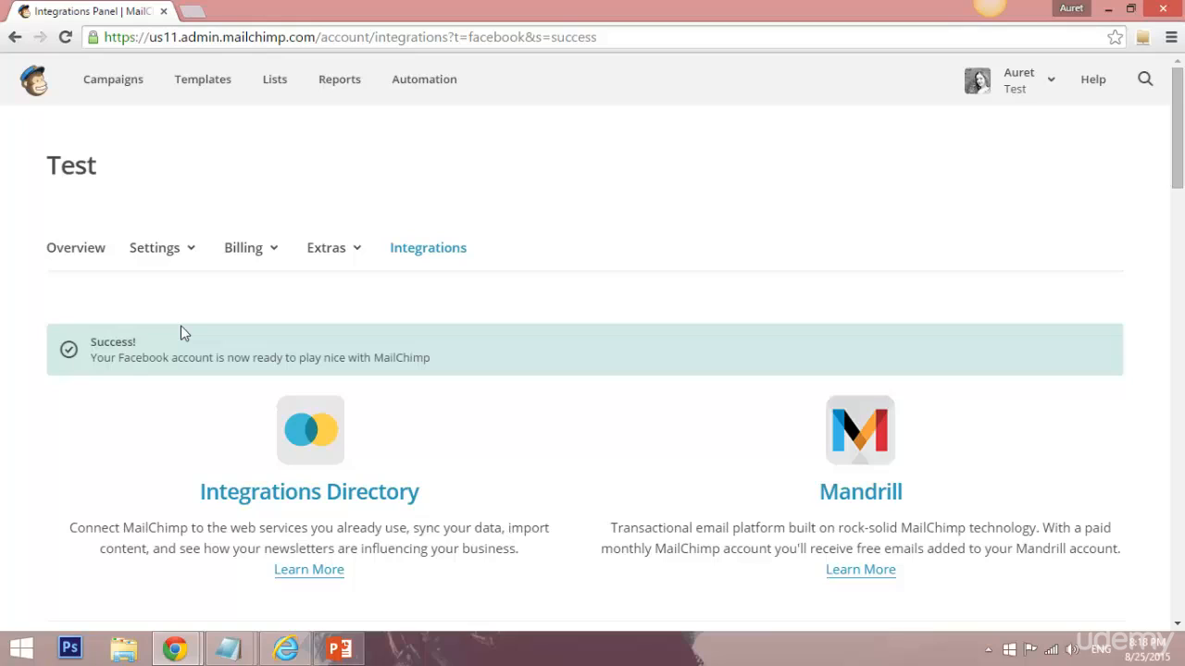
mouse_move(77, 387)
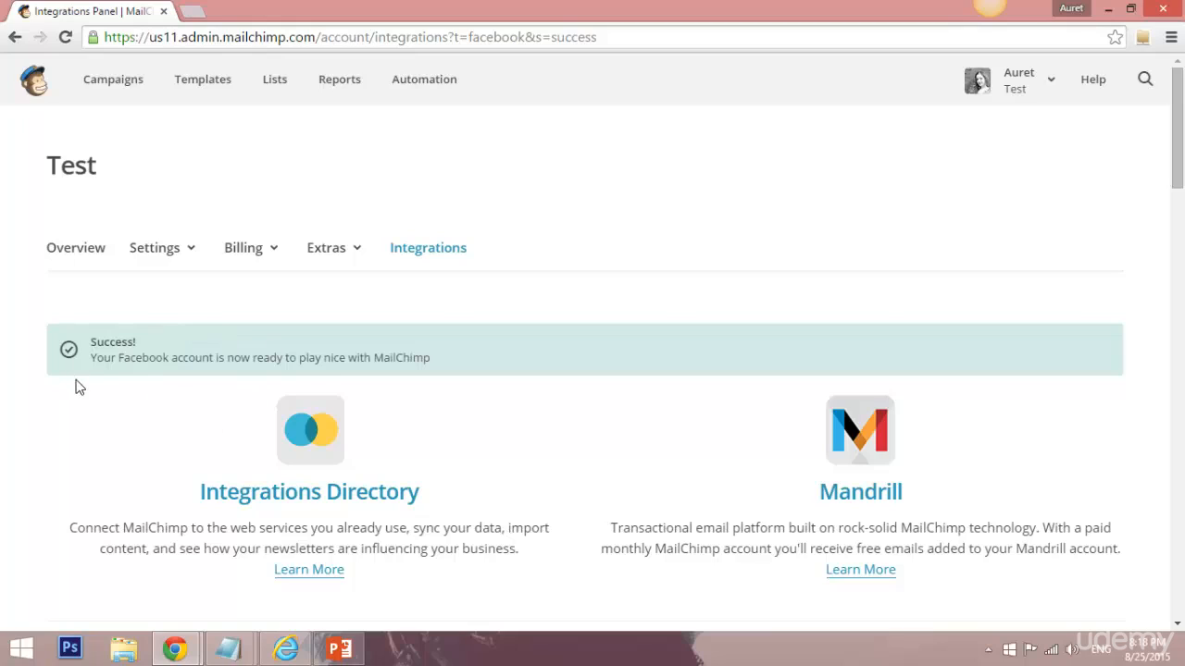
mouse_move(492, 337)
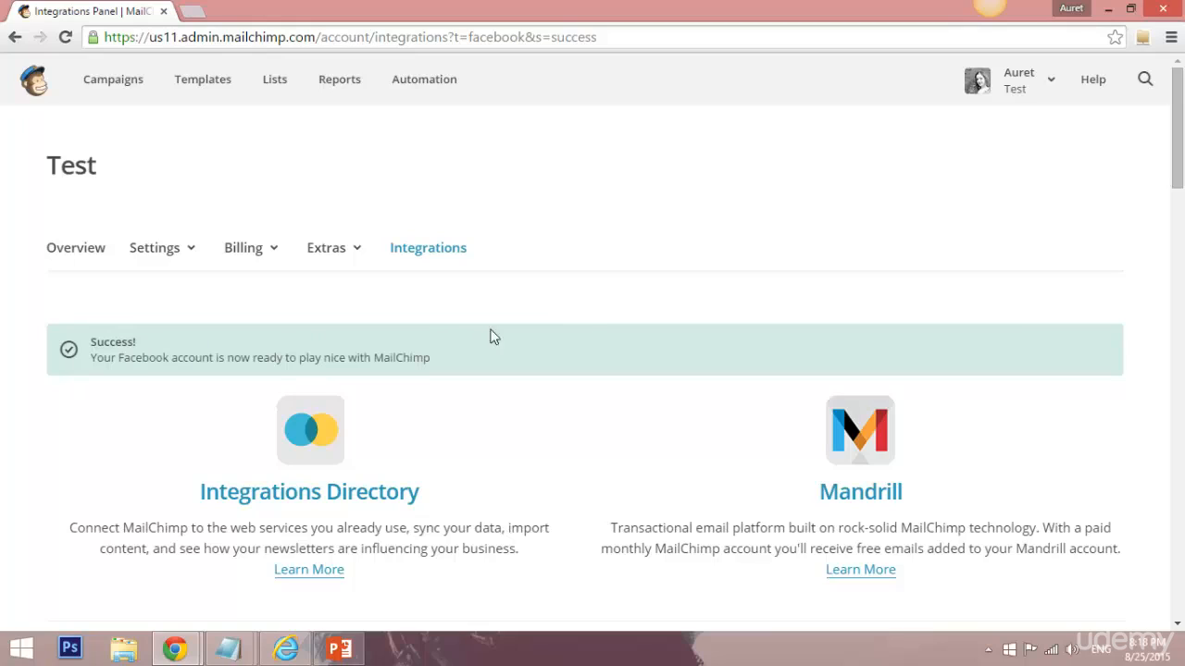
mouse_move(603, 333)
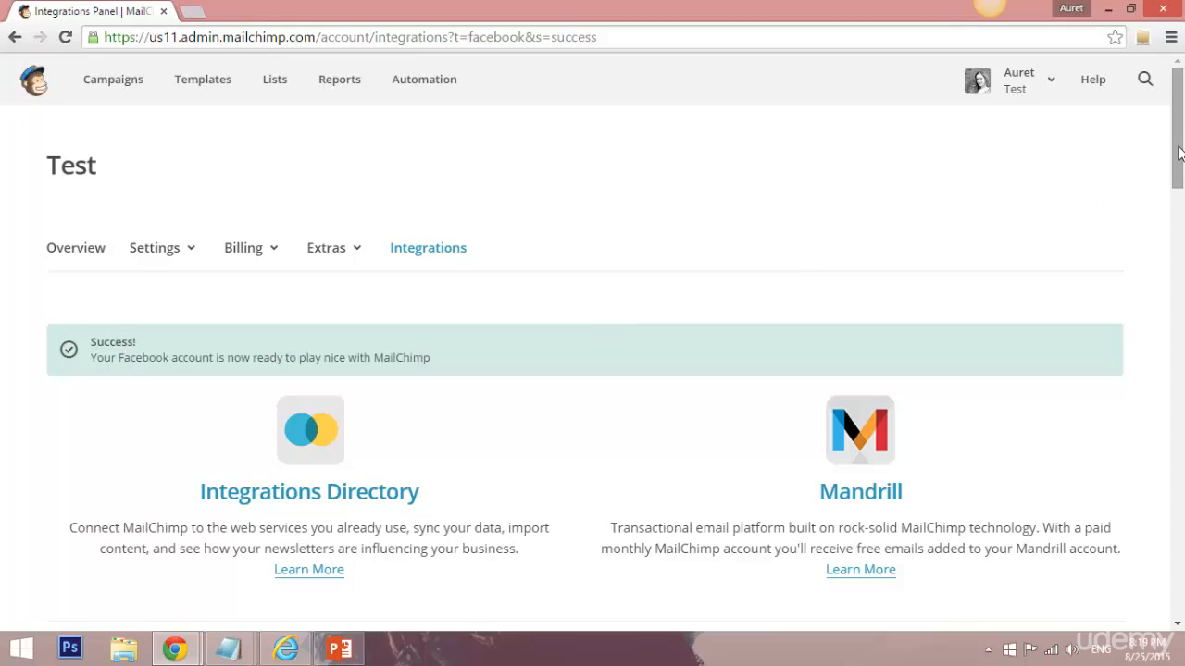
mouse_move(885, 234)
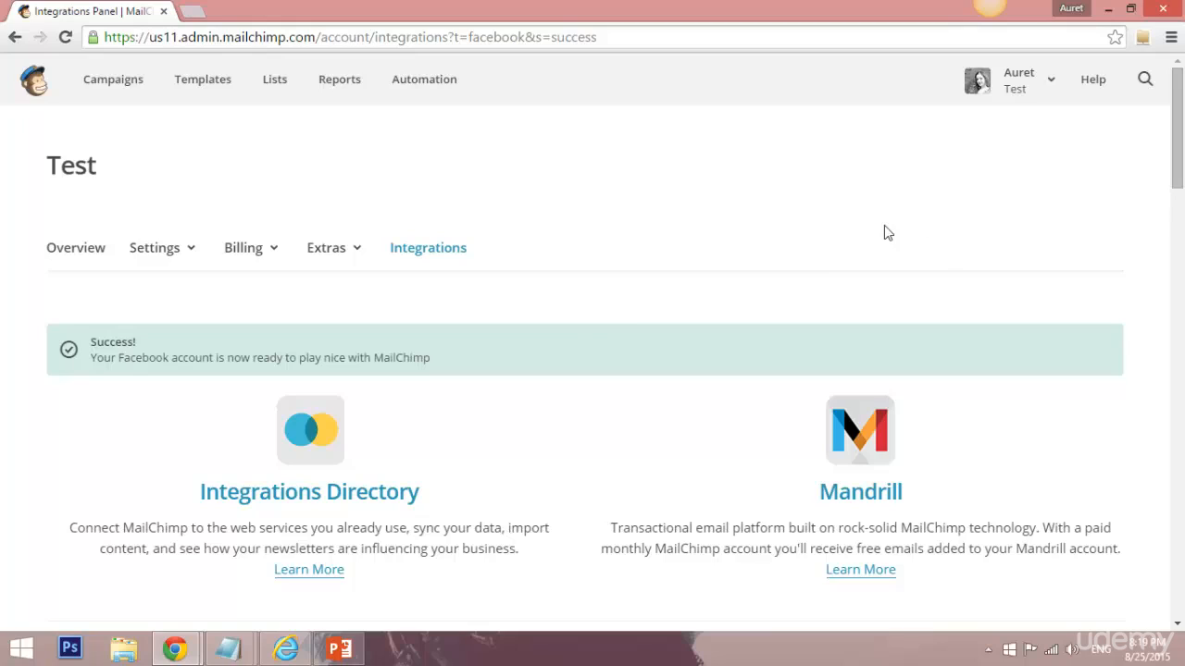
mouse_move(170, 383)
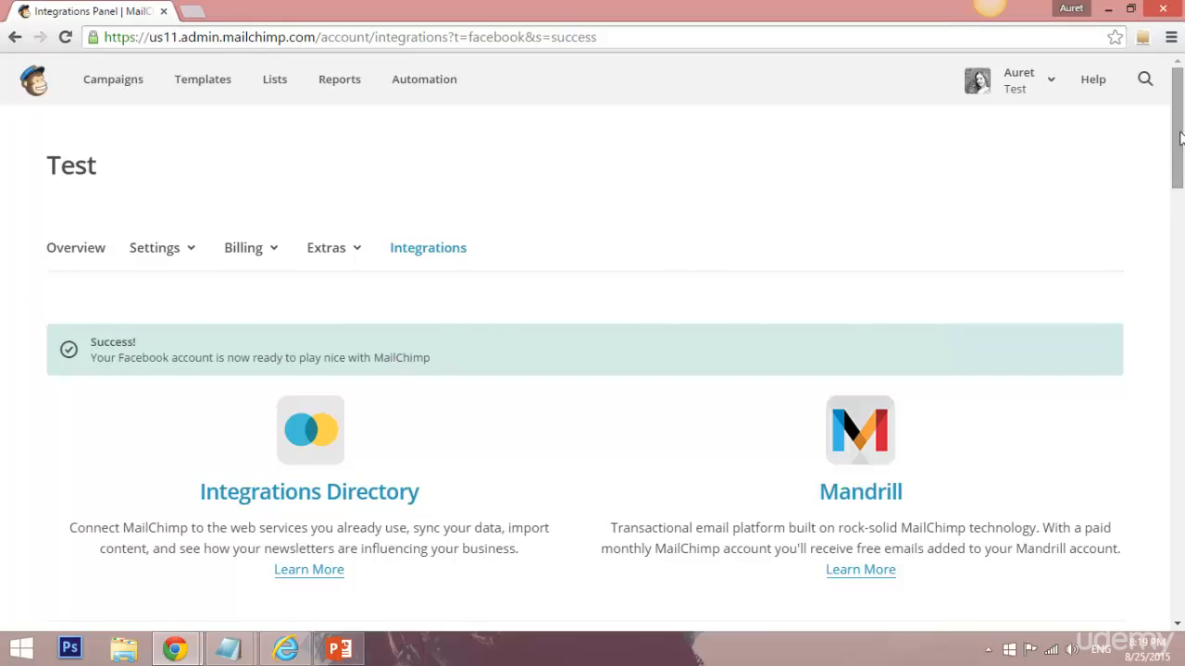
Step: Keep 'Auret' as the Facebook page used by the integration
scroll(down, 3)
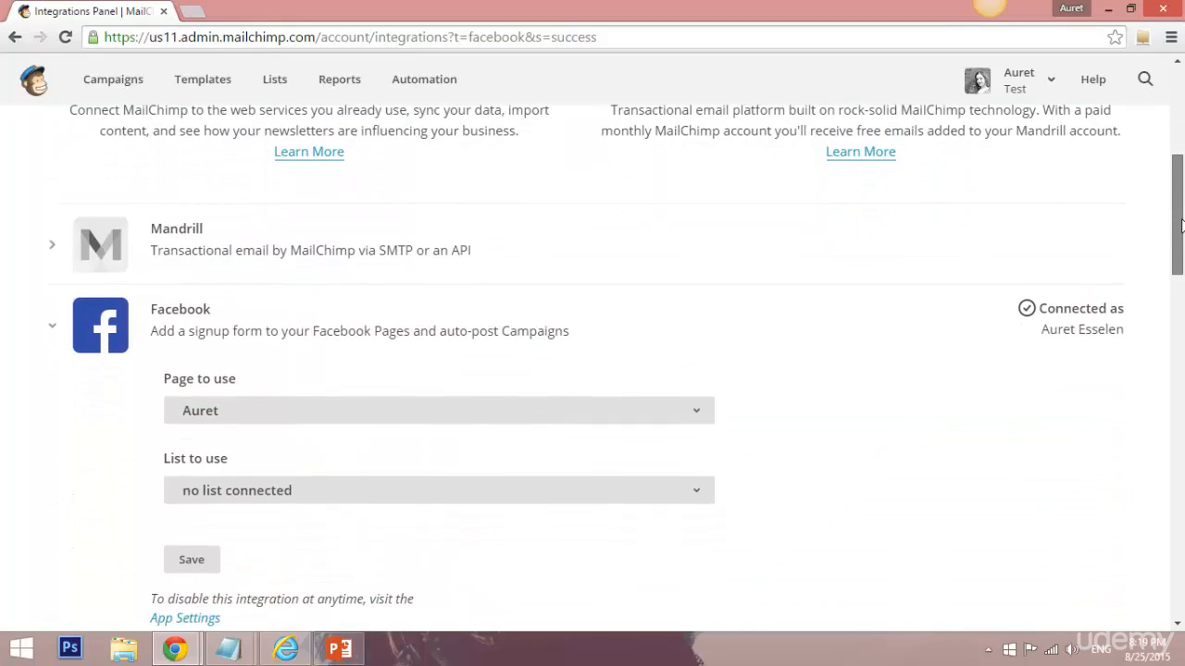
scroll(down, 3)
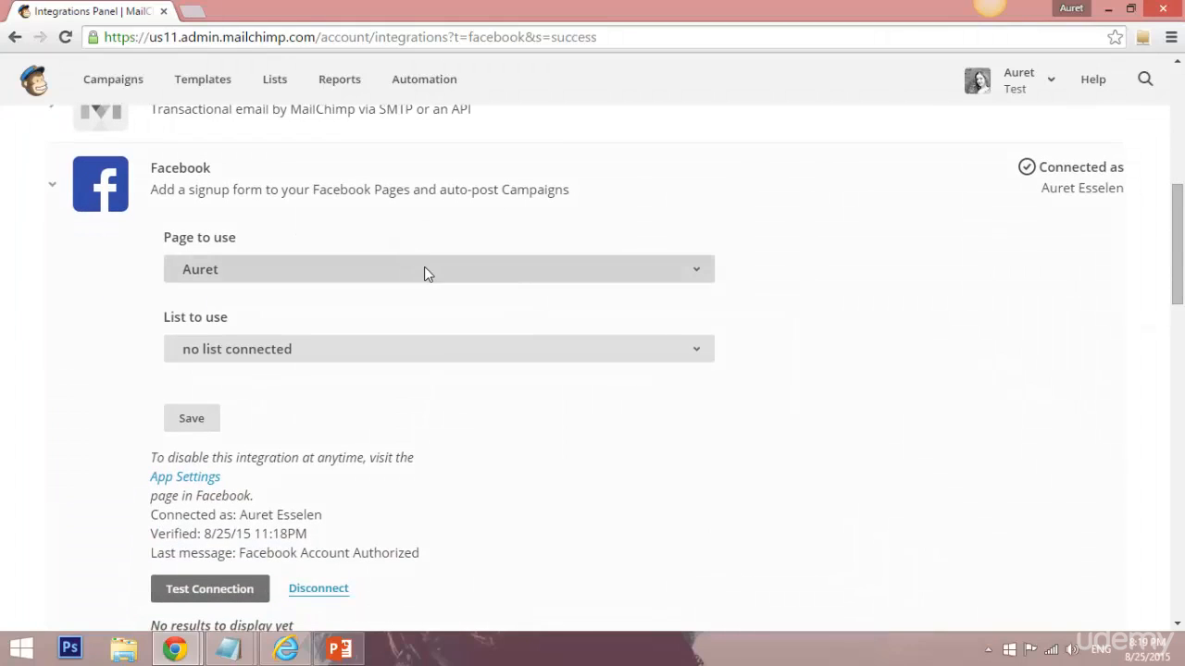
click(437, 270)
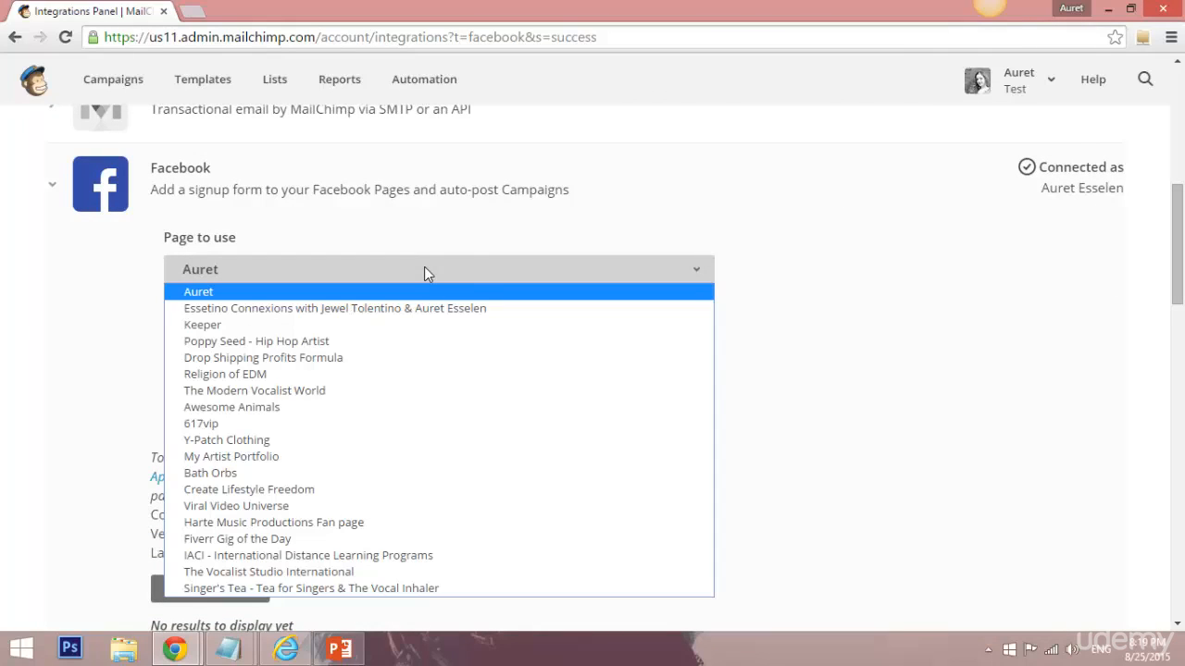
click(198, 290)
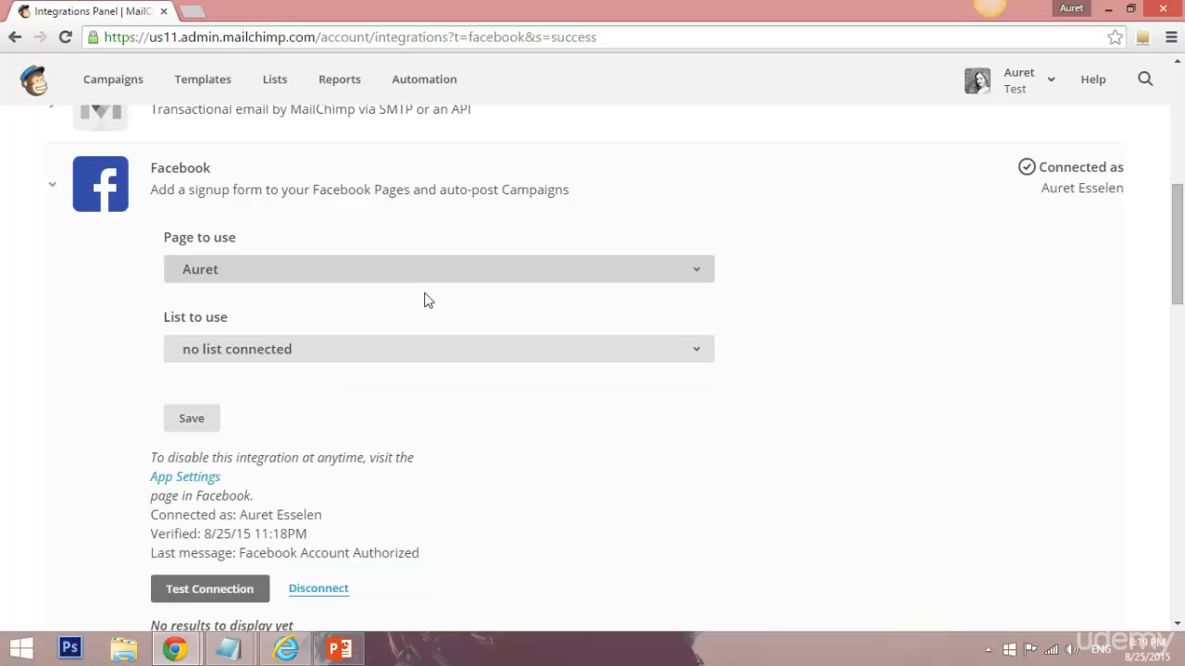
mouse_move(418, 307)
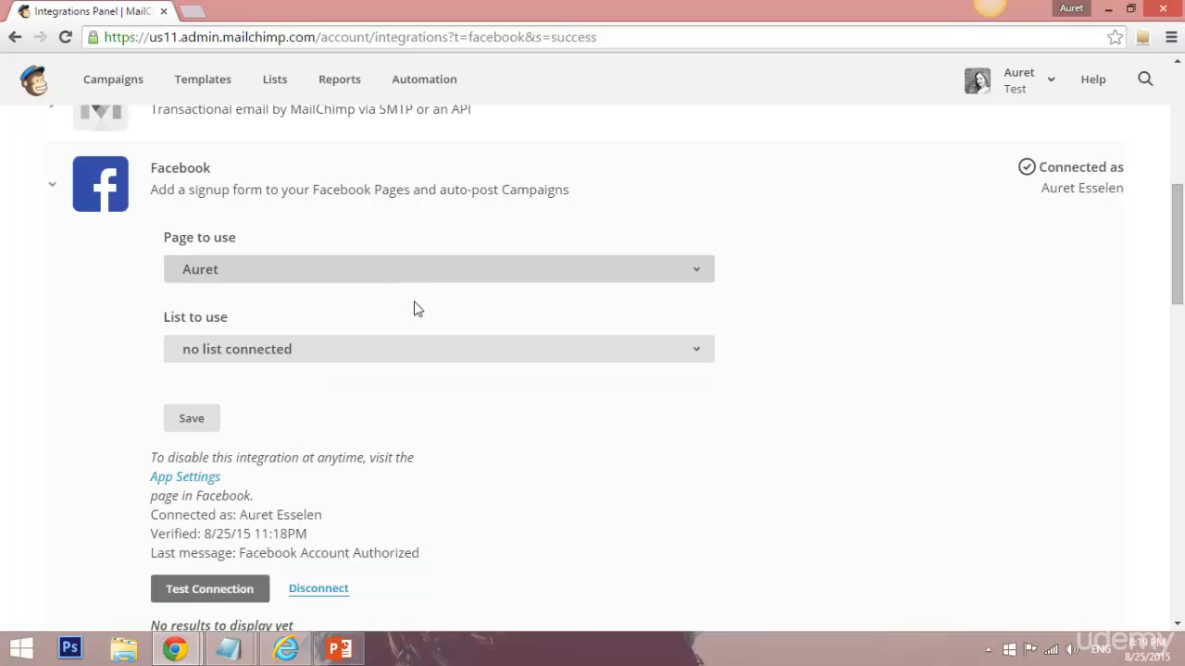
mouse_move(352, 354)
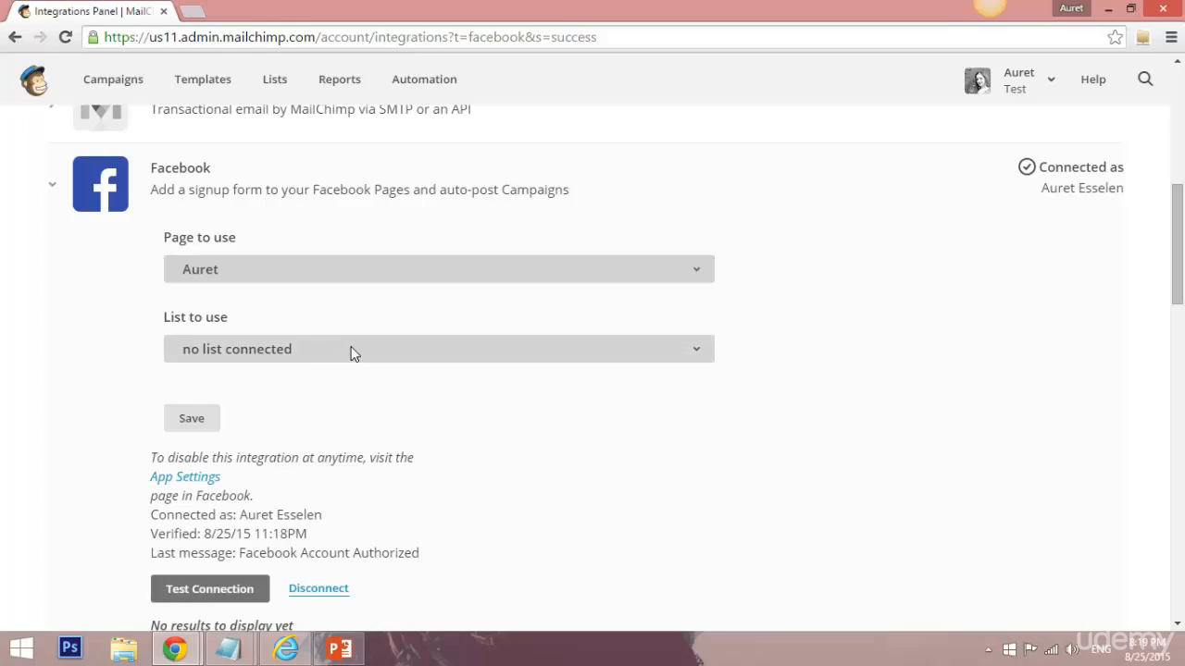
Step: Connect the 'Subscribers from music website' list and set Use signup form tab to yes
click(439, 348)
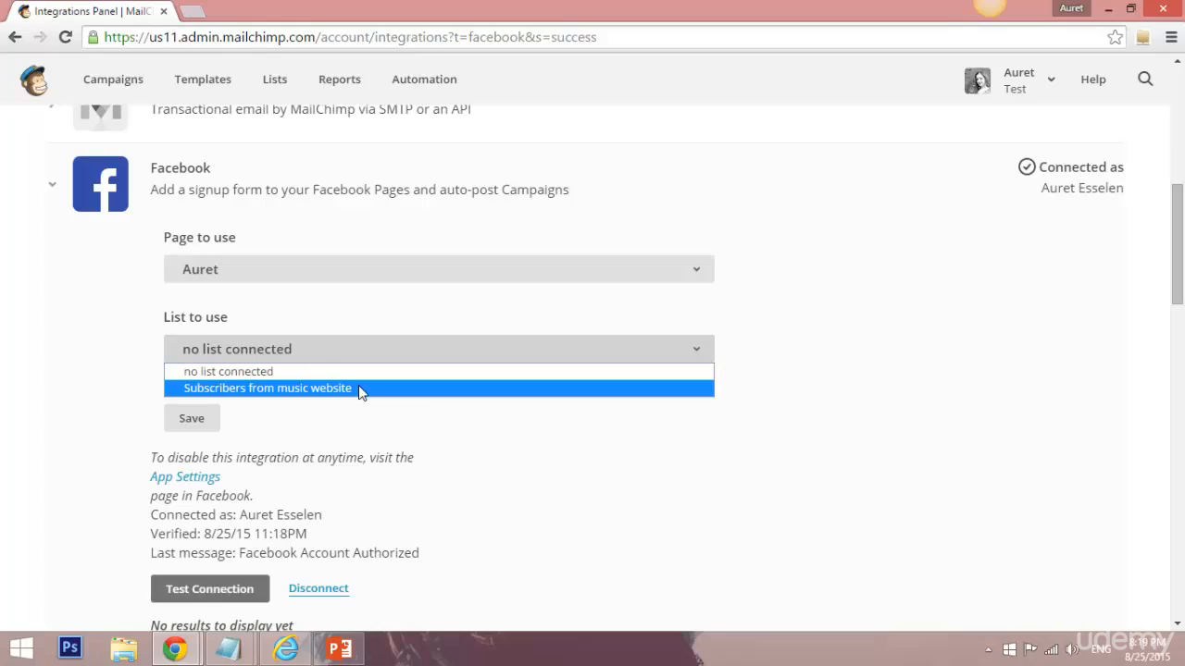
click(267, 389)
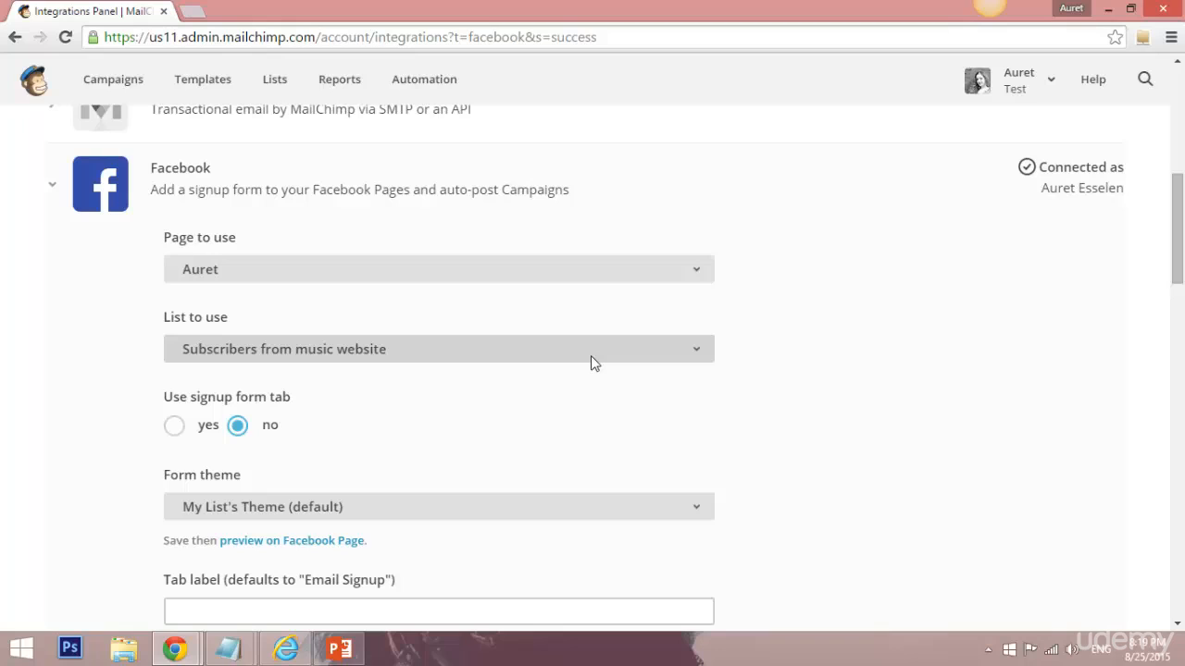
click(437, 348)
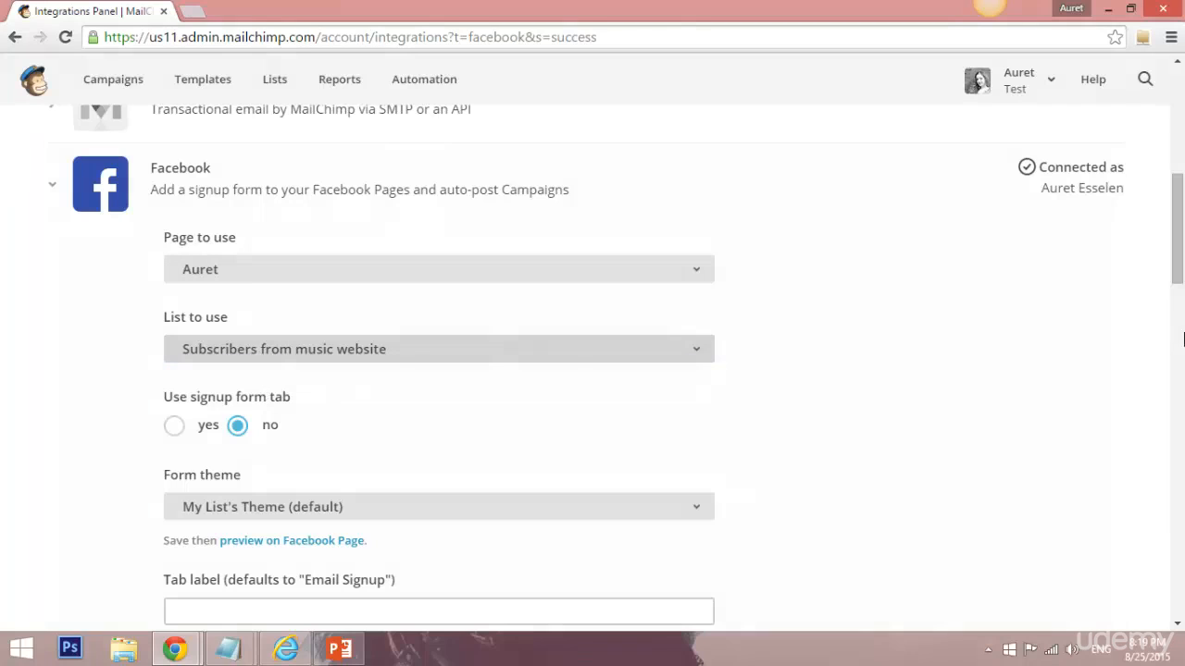
scroll(down, 3)
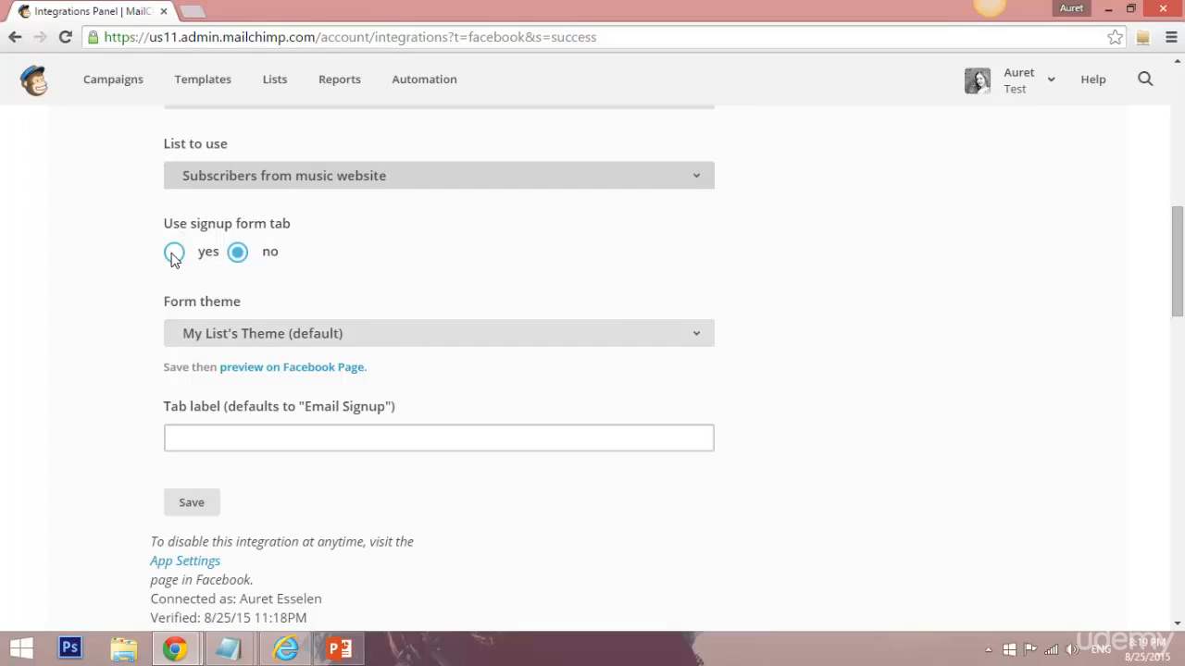
click(174, 252)
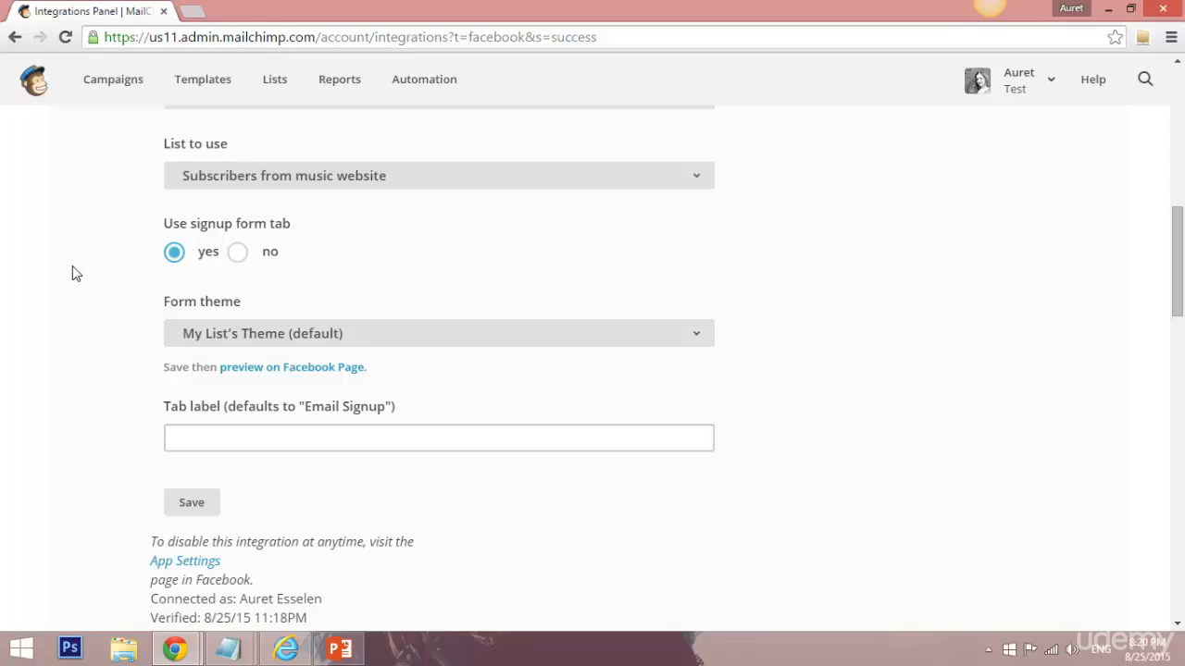
mouse_move(176, 293)
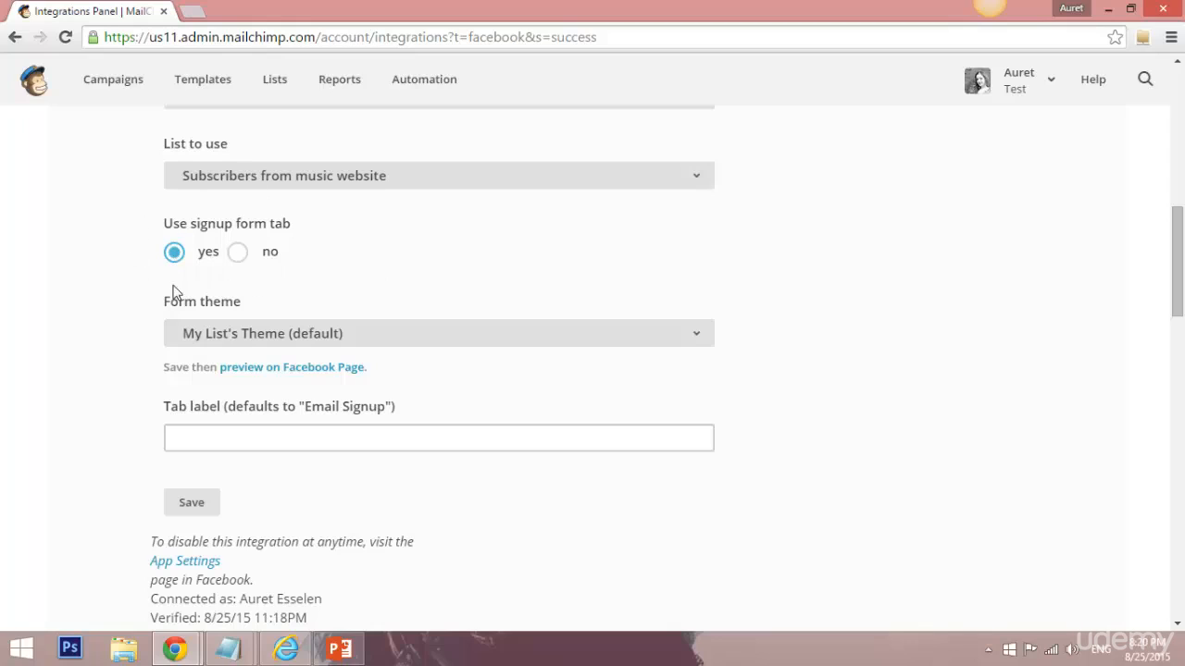
mouse_move(205, 194)
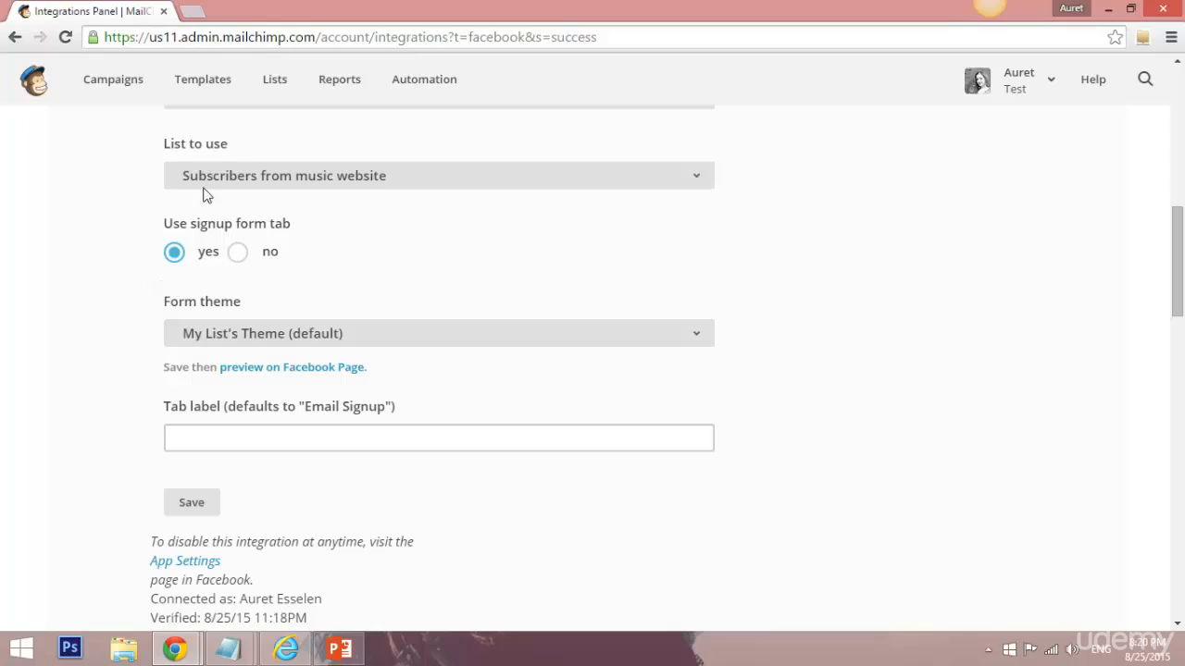
mouse_move(120, 285)
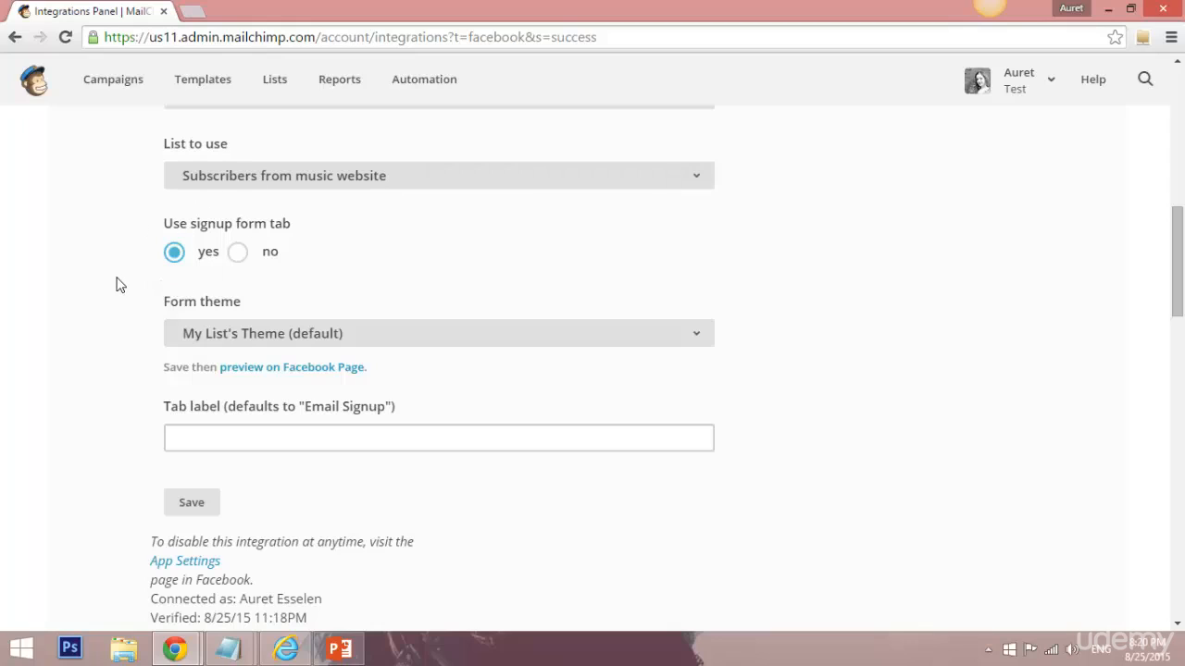
Step: Try the Facebook-esque form theme, then settle on My List's Theme (default)
click(436, 333)
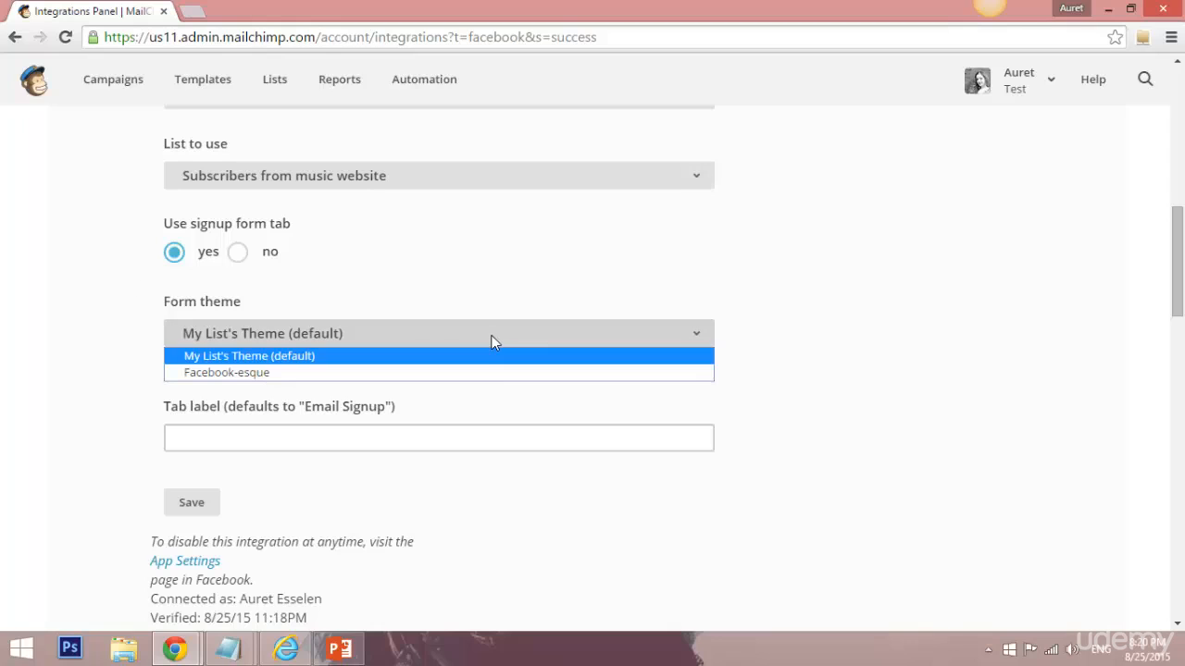
mouse_move(480, 361)
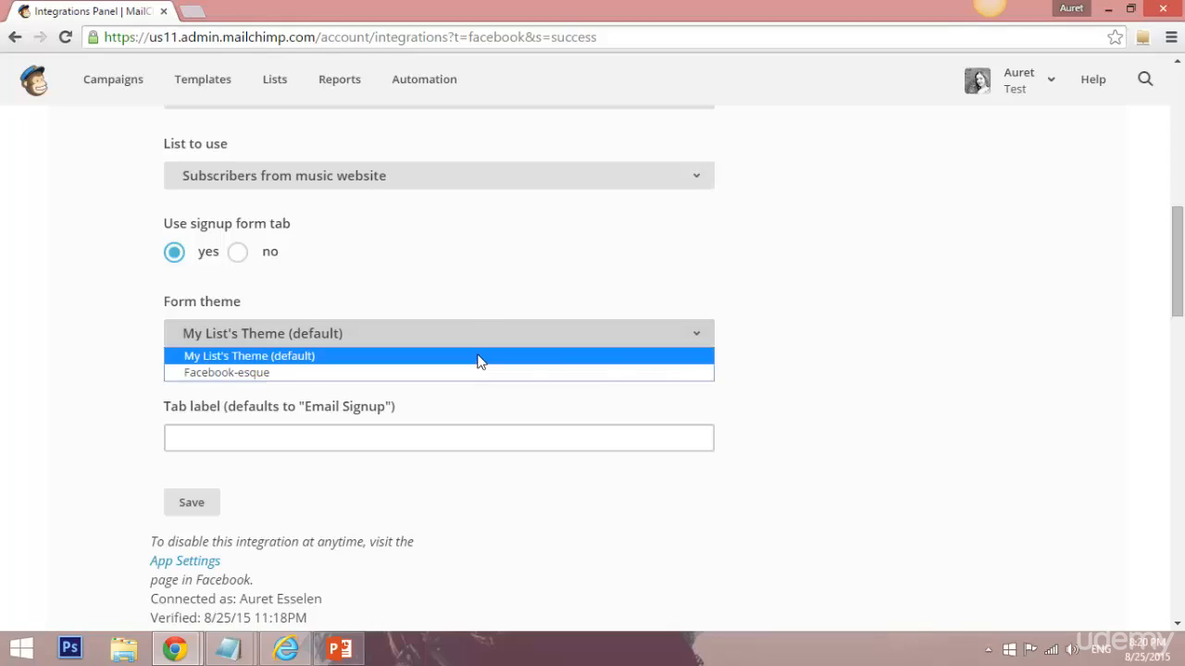
click(248, 355)
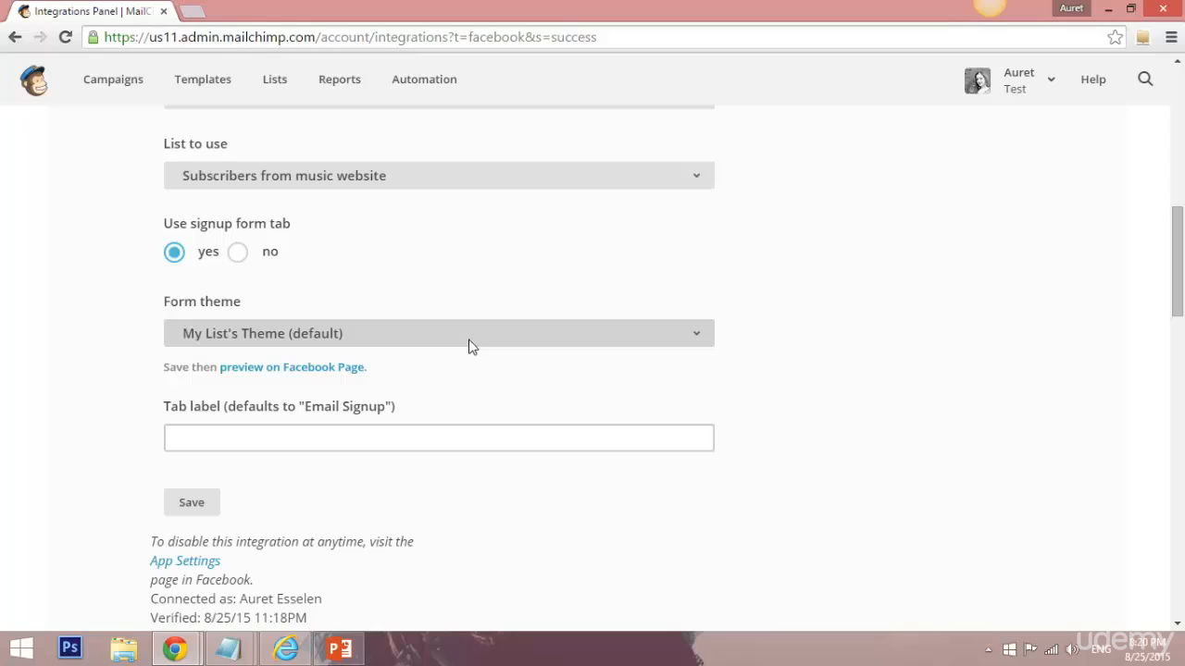
click(437, 333)
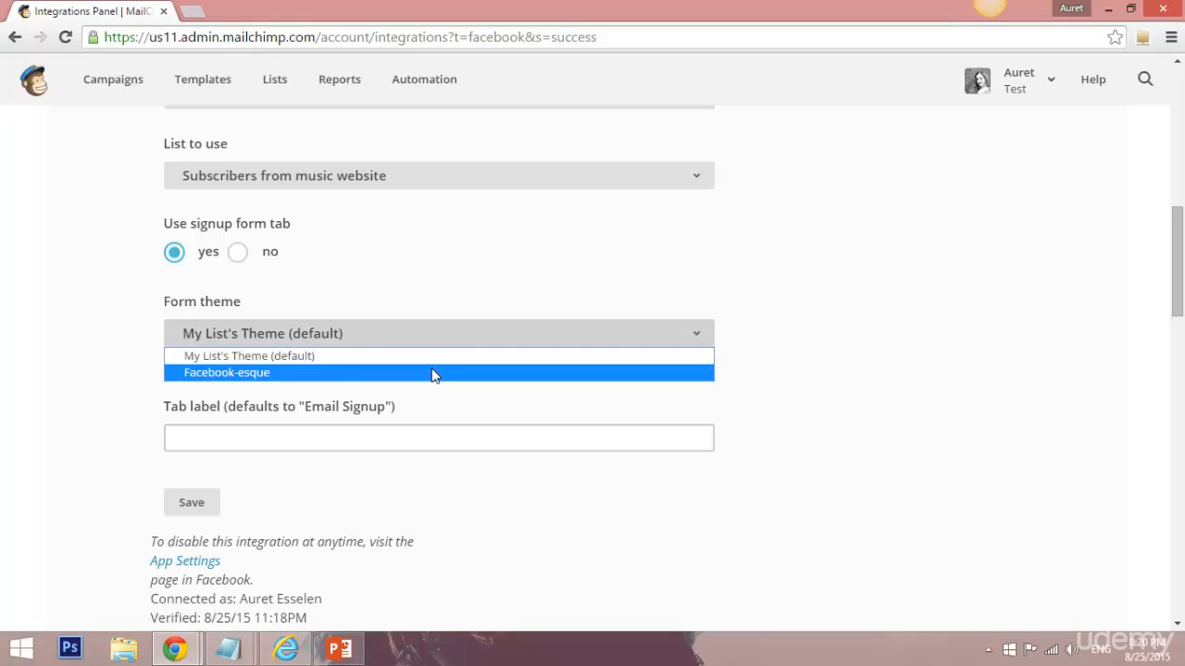
click(226, 372)
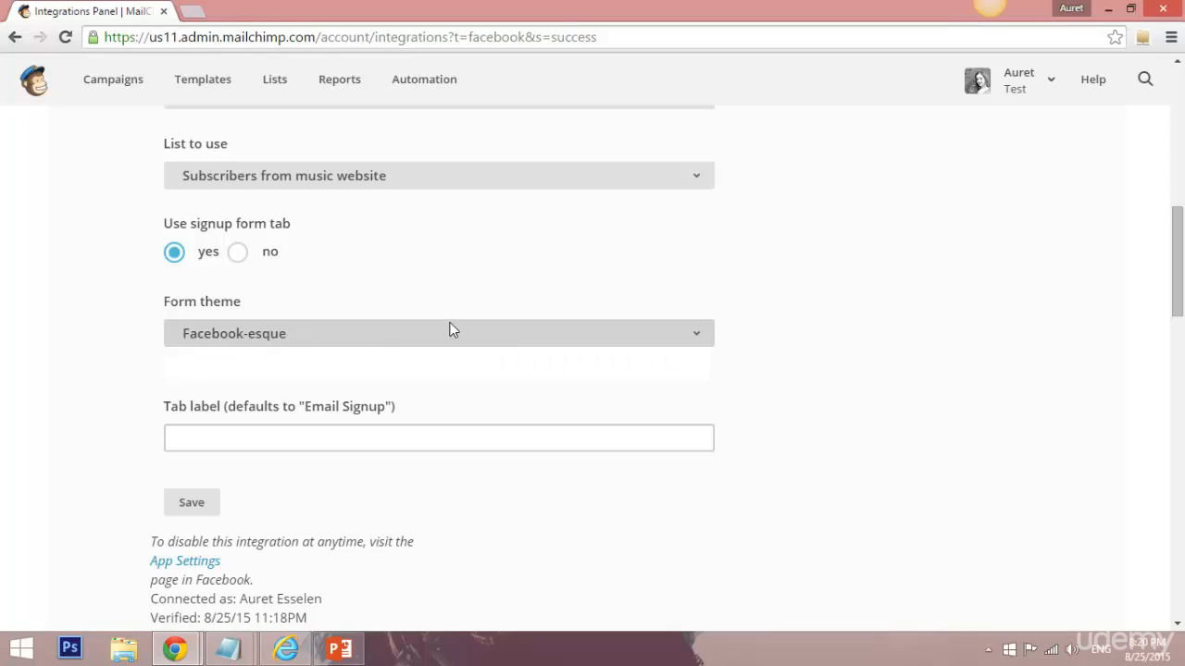
click(437, 333)
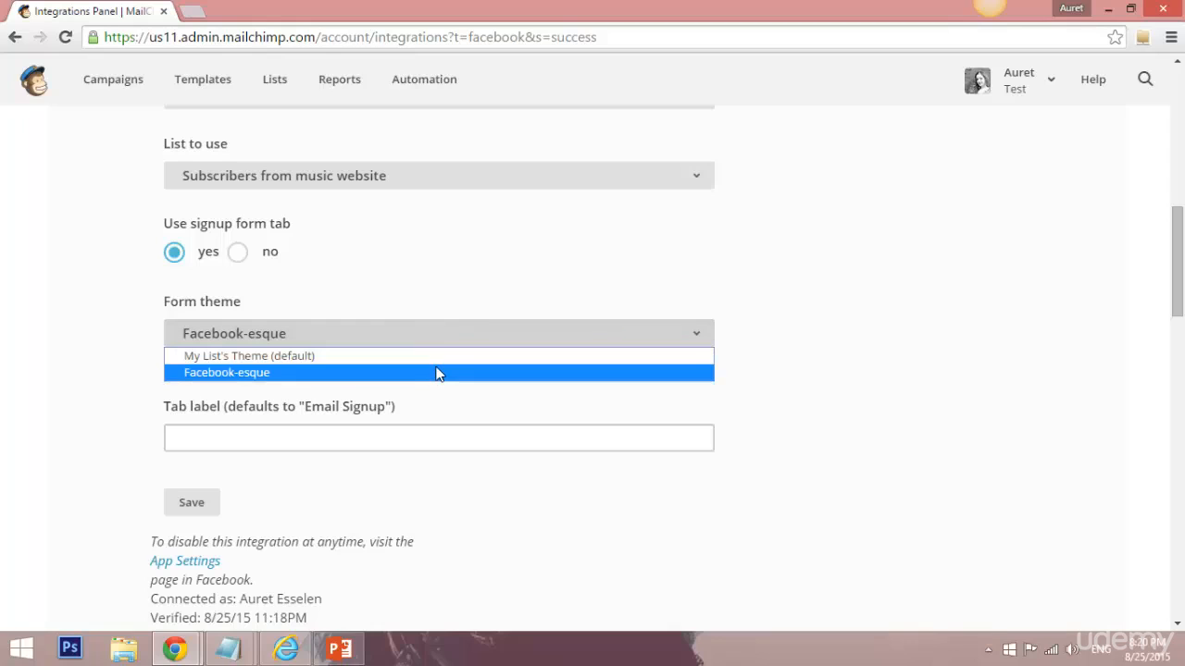
mouse_move(437, 366)
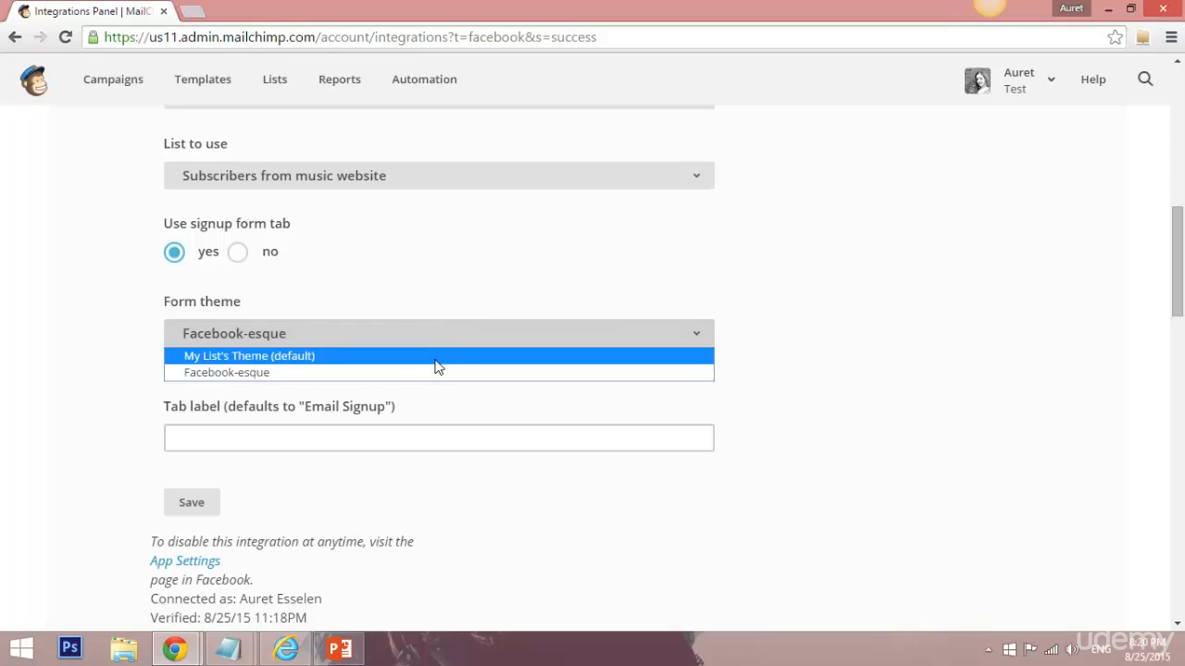
click(248, 356)
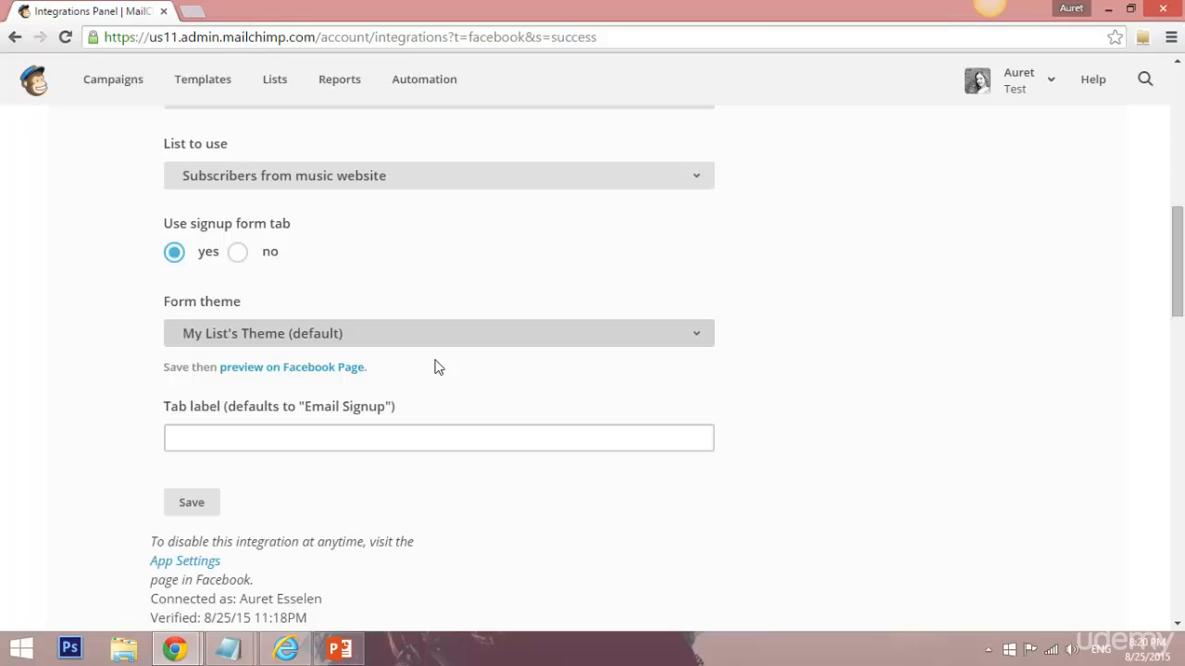
mouse_move(274, 337)
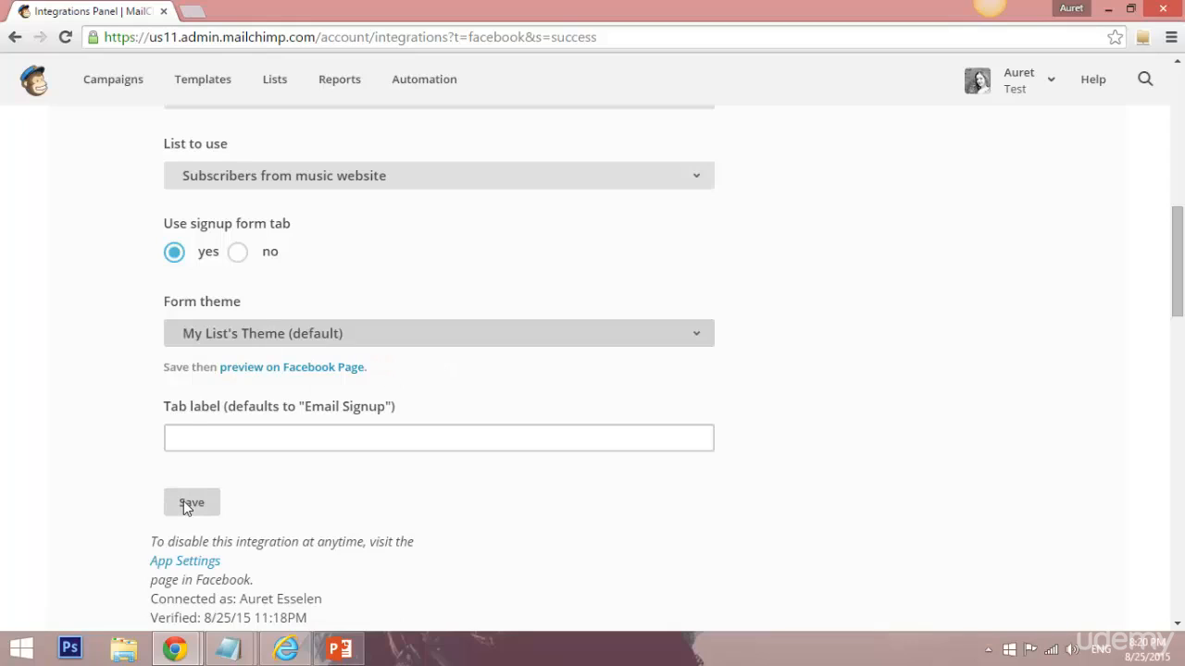
mouse_move(193, 500)
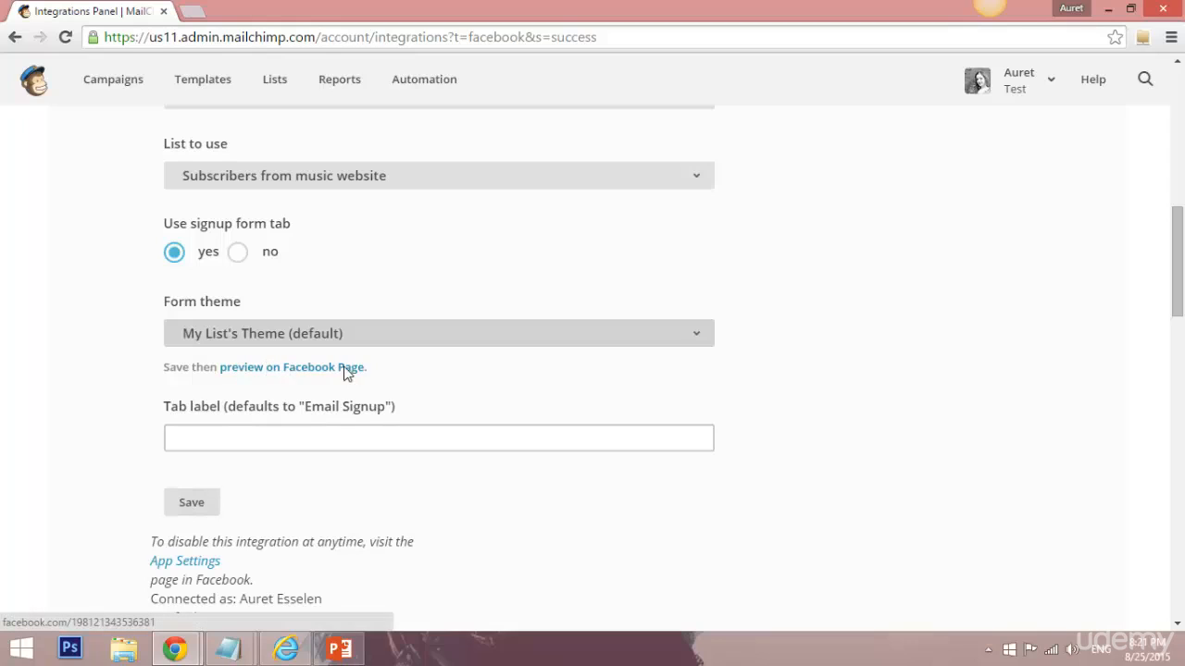
click(437, 437)
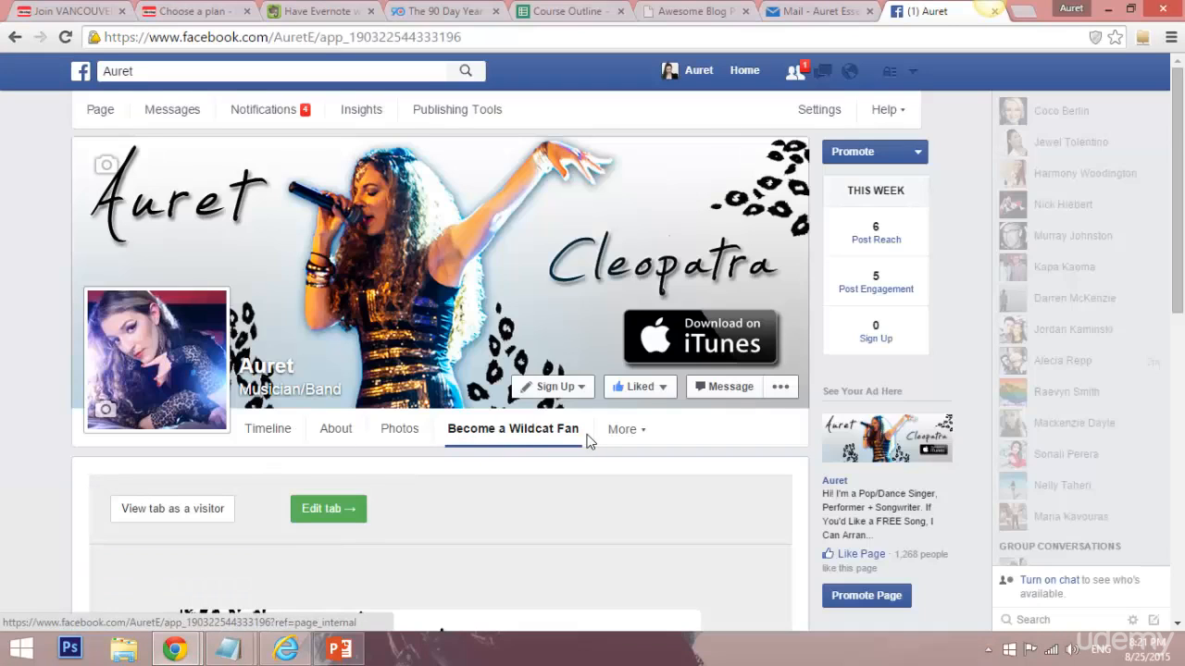
mouse_move(174, 648)
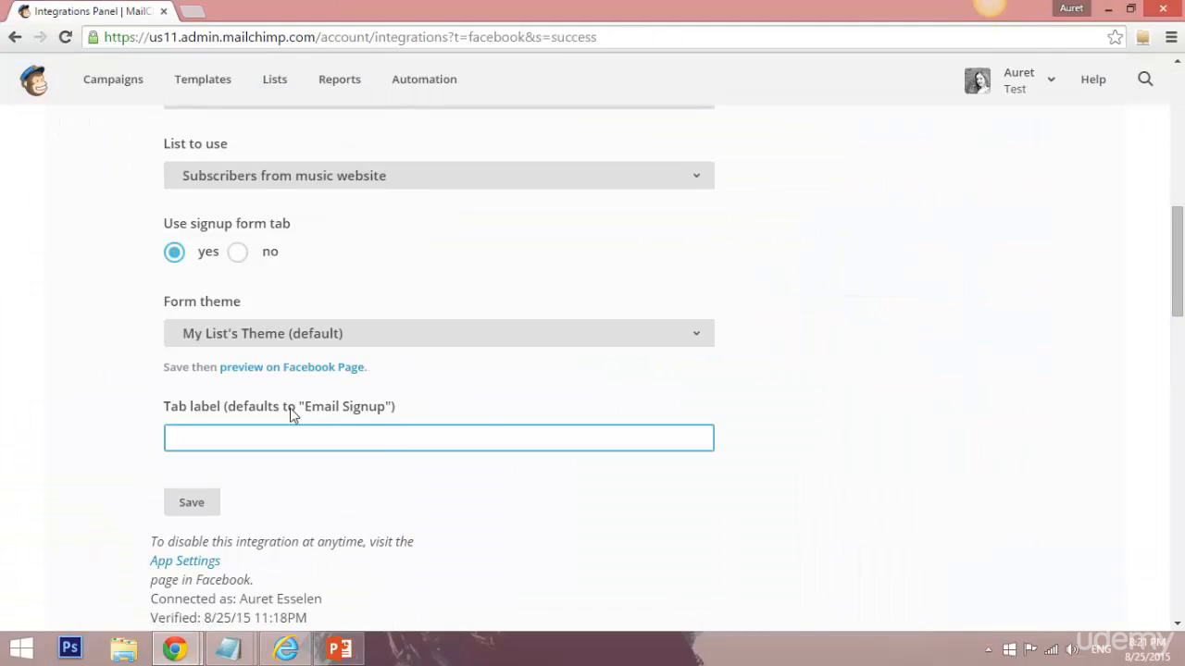
Step: Enter 'Get a FREE Track!' as the custom tab label
click(438, 436)
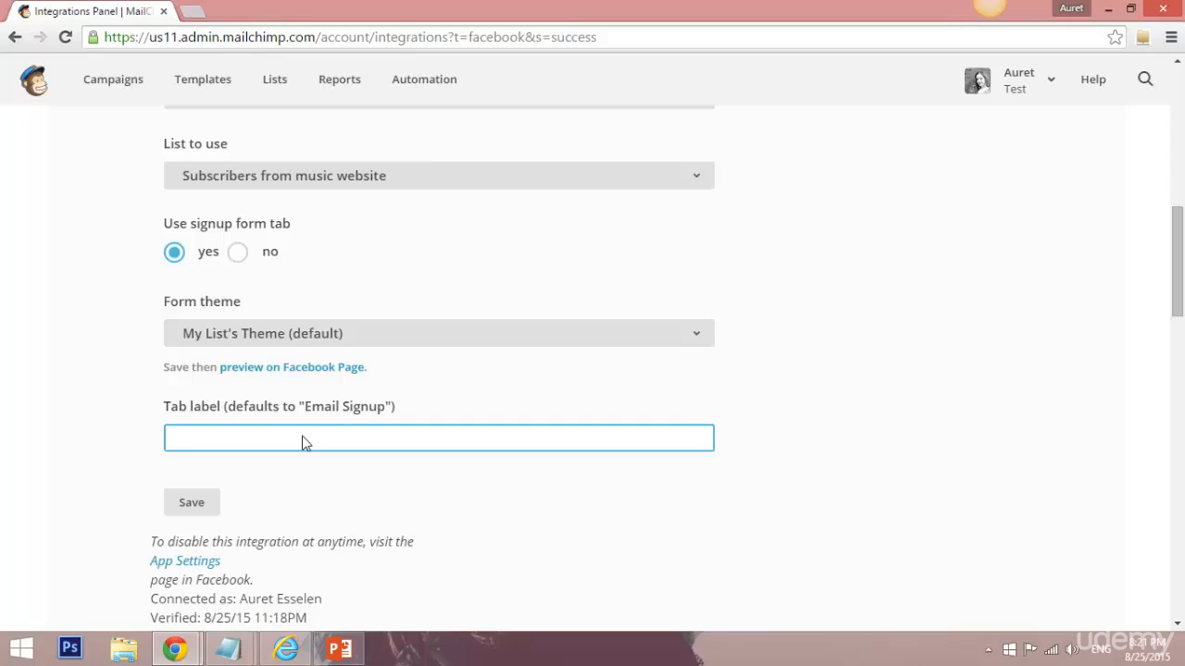
text(Get a FR)
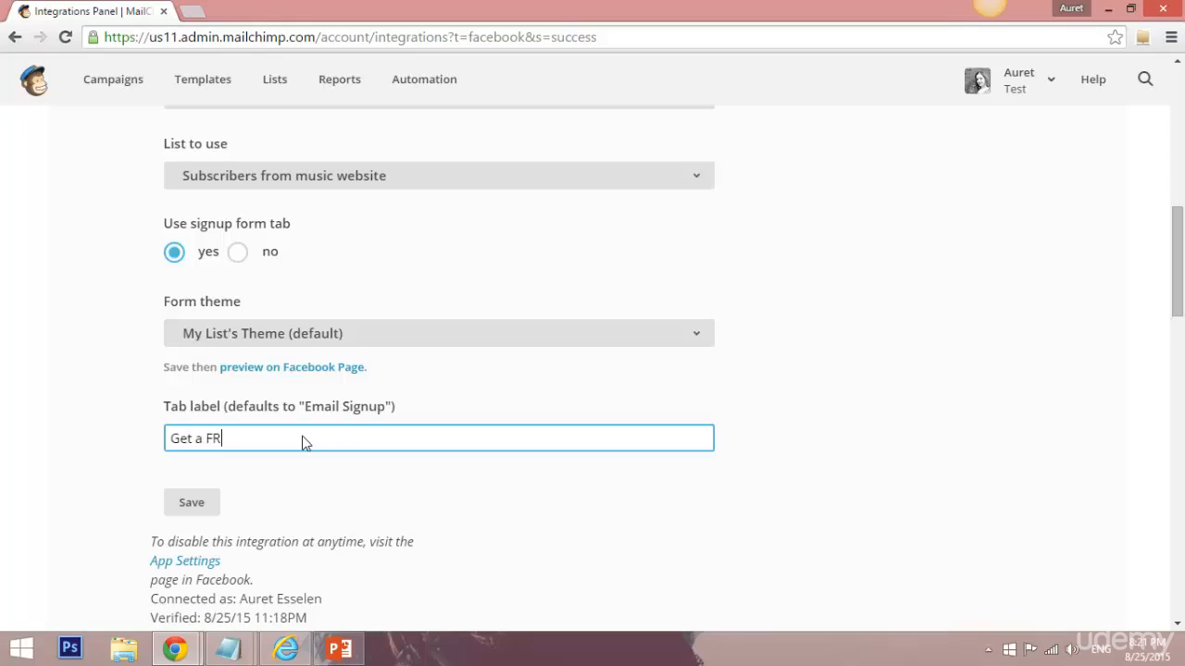
text(EE Track!)
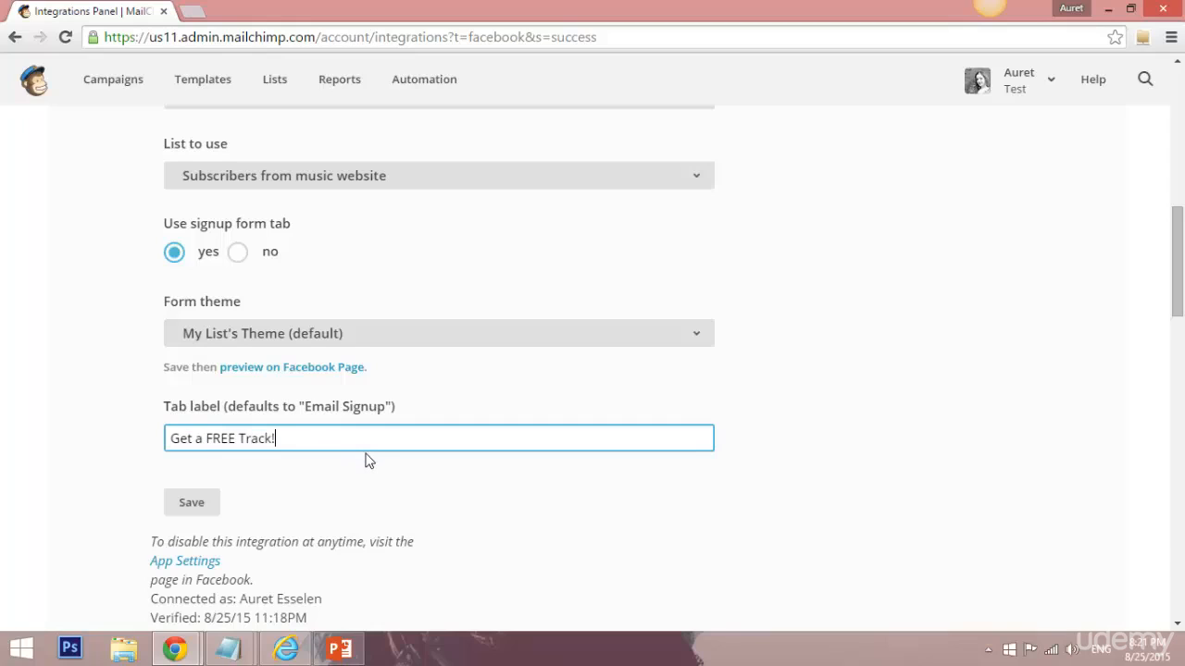
mouse_move(287, 478)
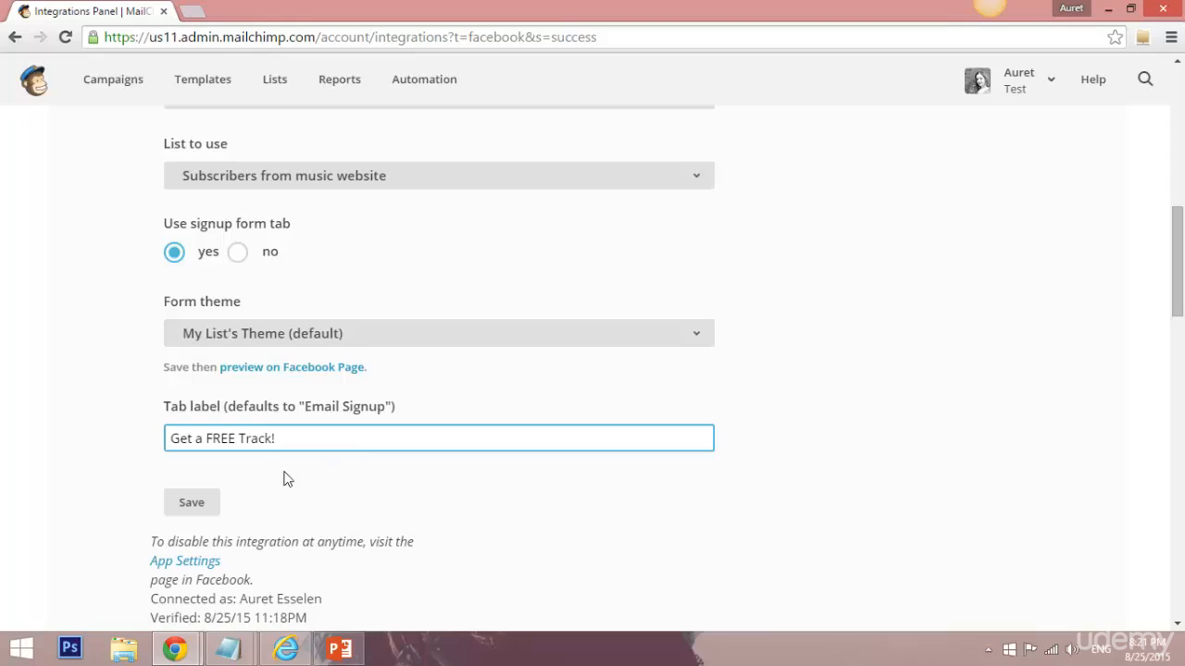
mouse_move(341, 429)
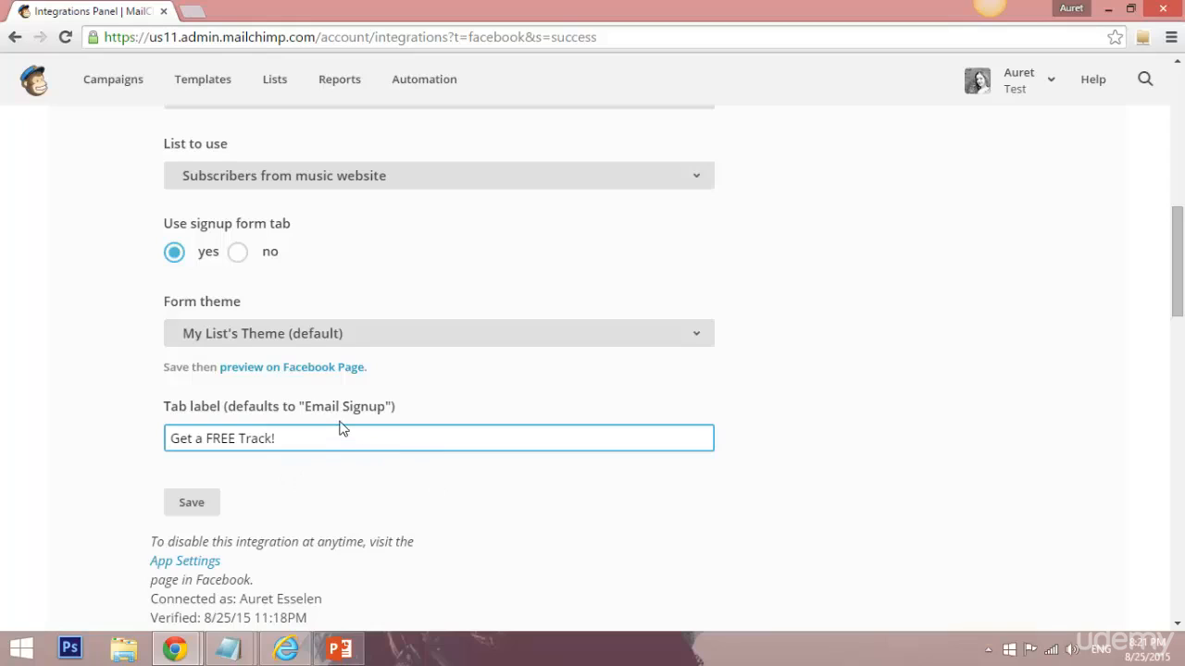
mouse_move(343, 430)
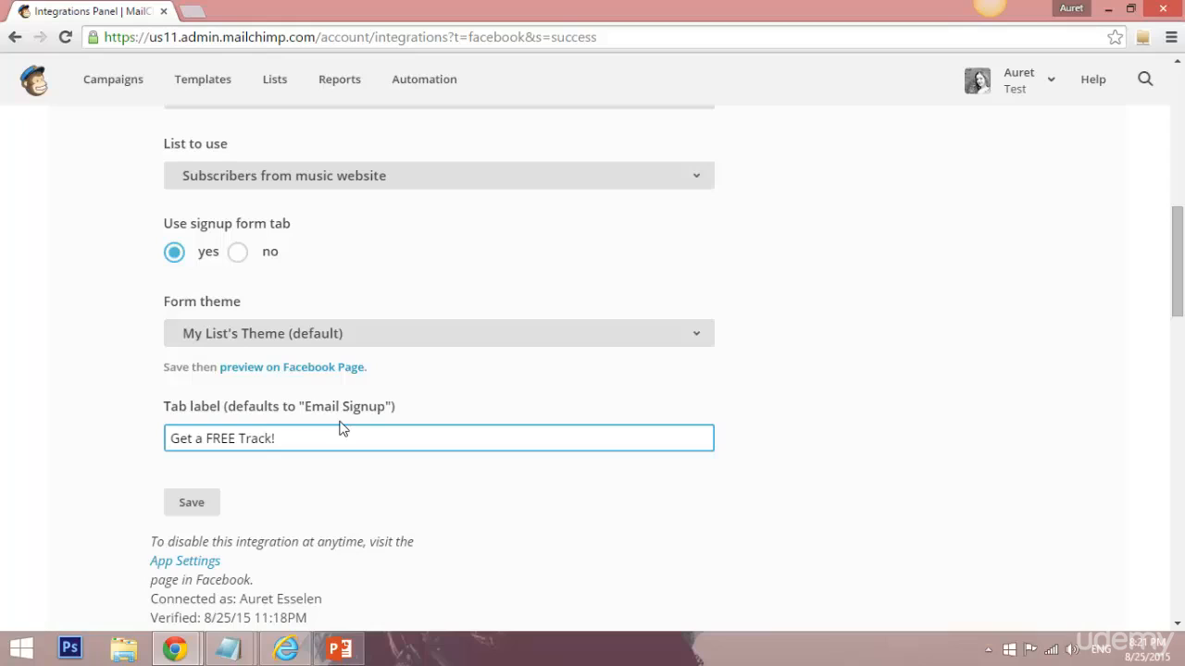
click(277, 437)
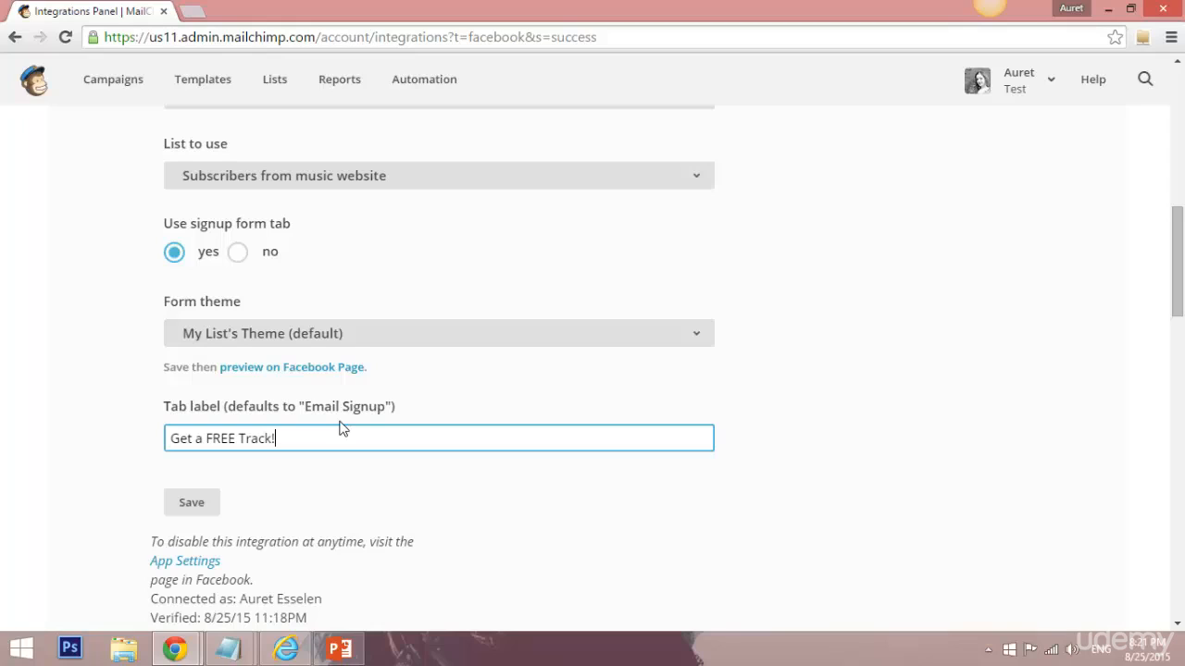
mouse_move(307, 422)
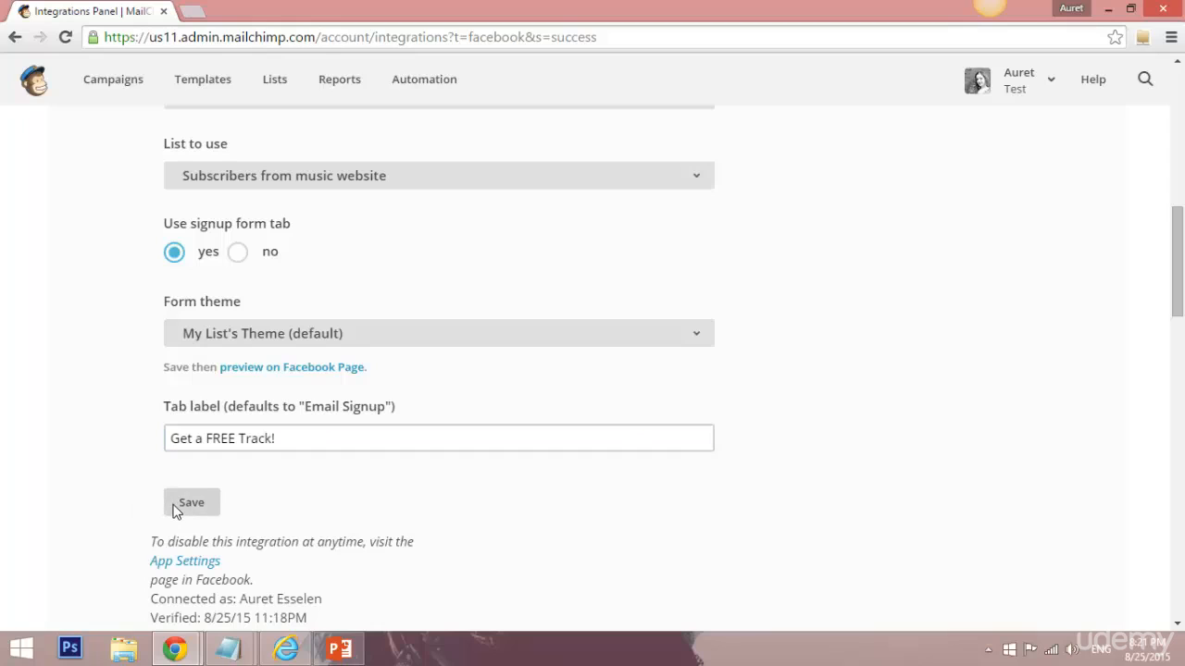
Step: Save the Facebook integration settings and preview them on the Auret Facebook page
click(191, 504)
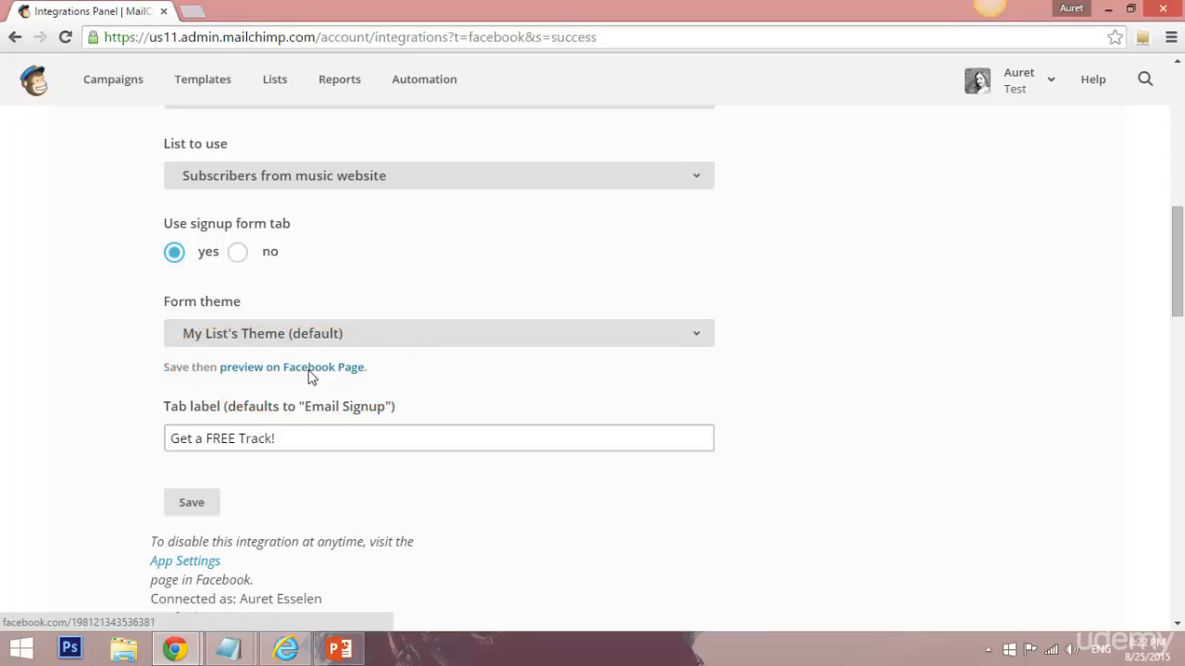
click(291, 367)
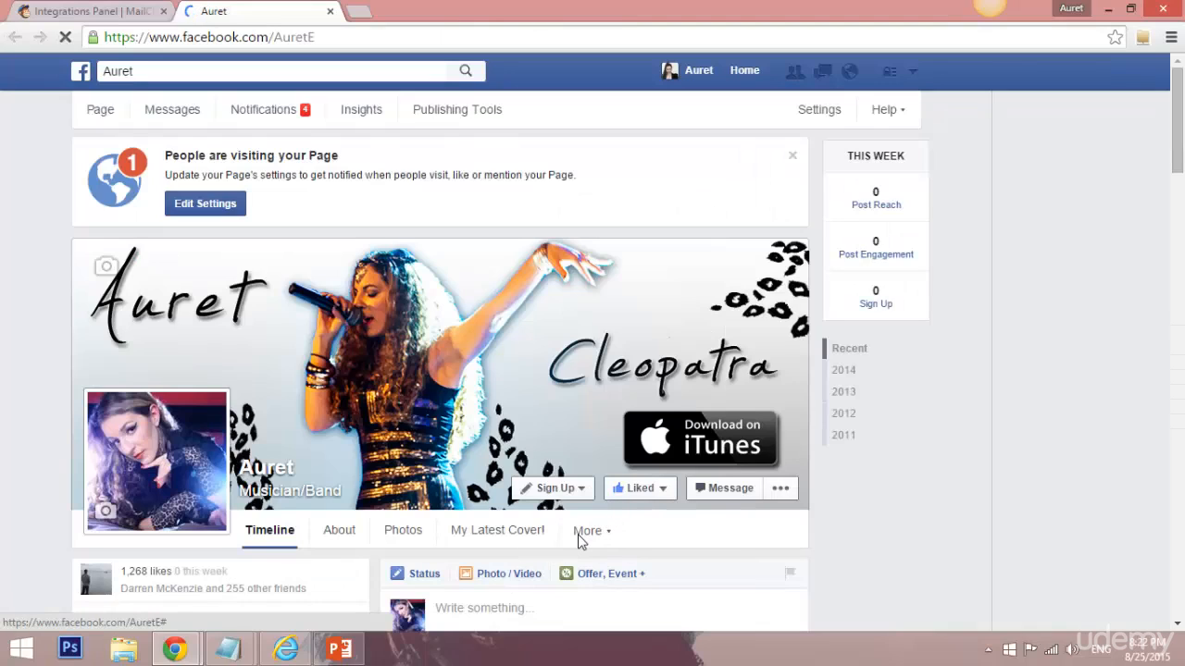
Step: From More, show the 'Get a FREE Track!' tab with the newsletter signup form's name and email fields
click(589, 529)
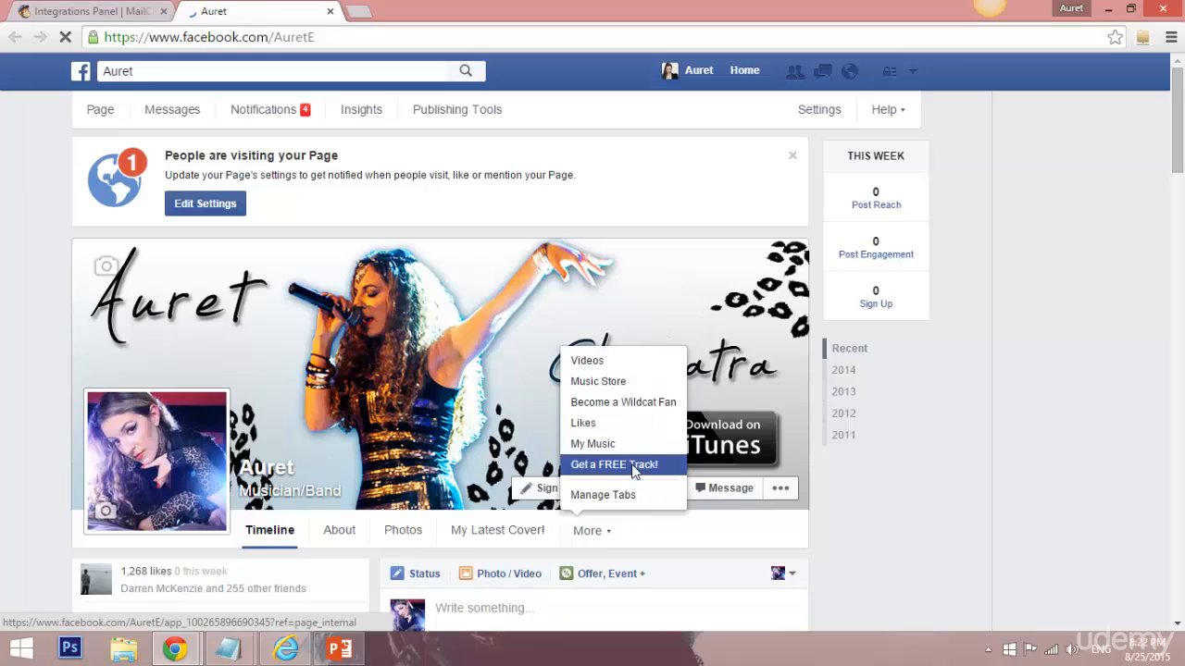
click(613, 463)
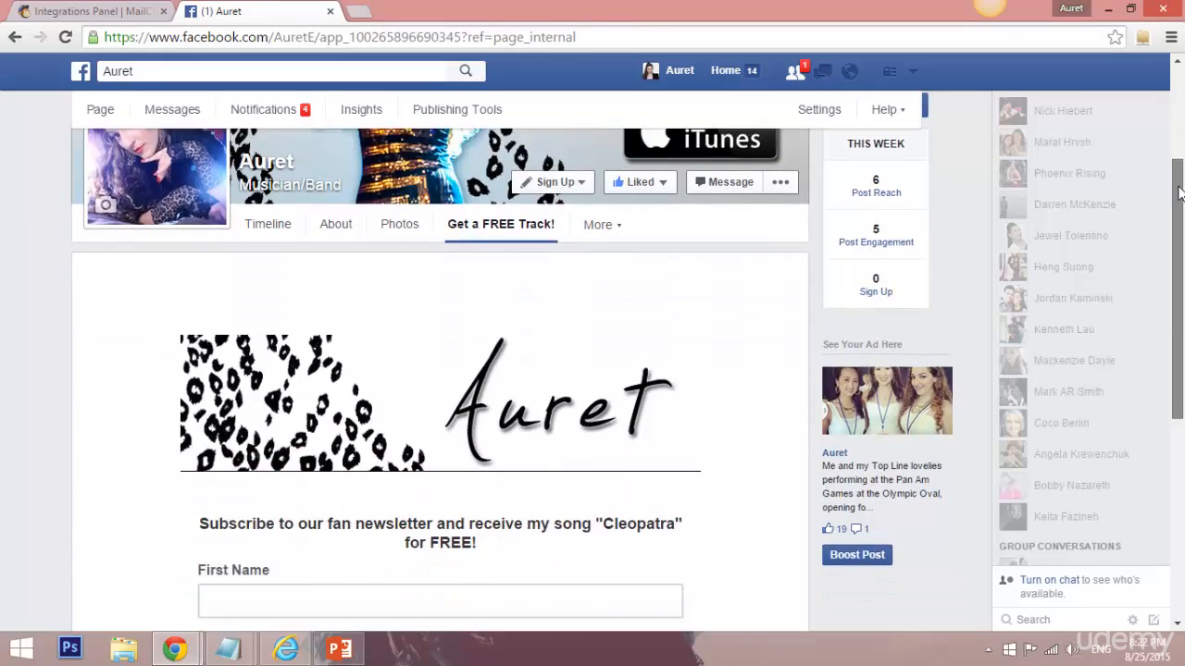
scroll(down, 3)
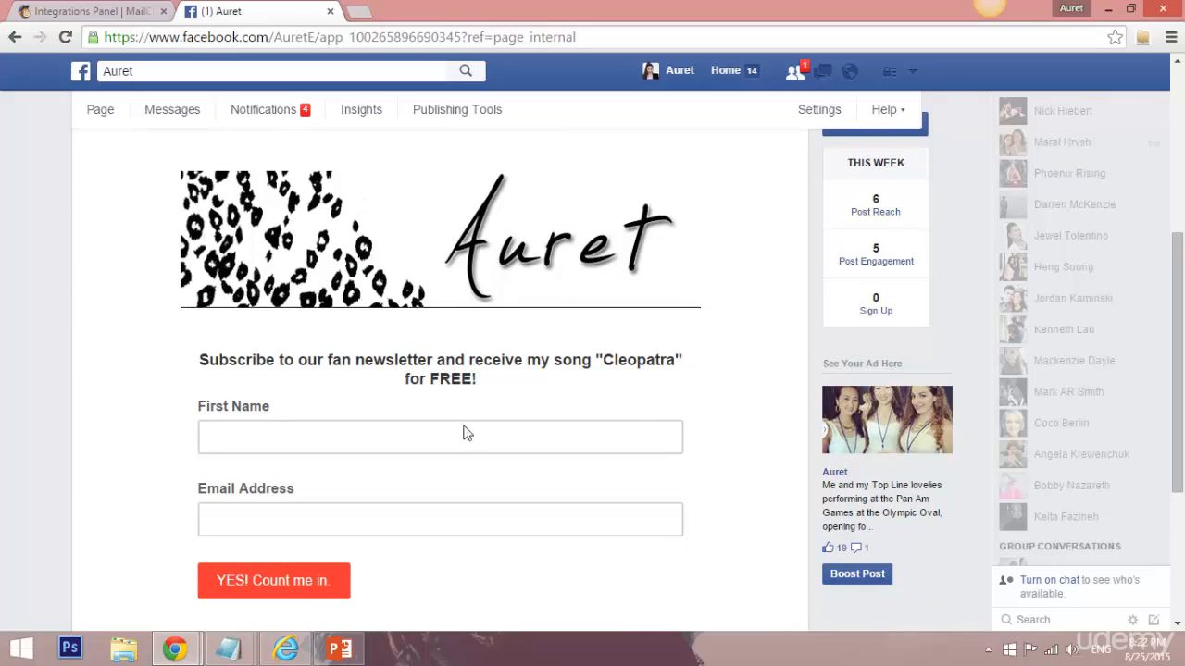
scroll(up, 3)
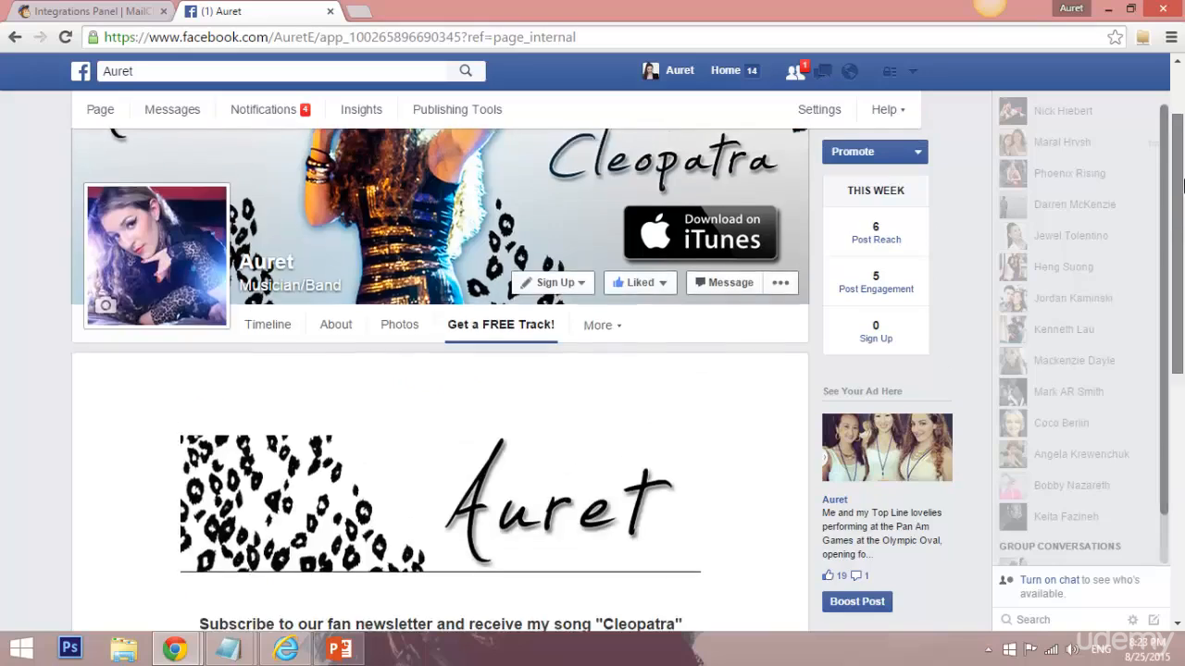